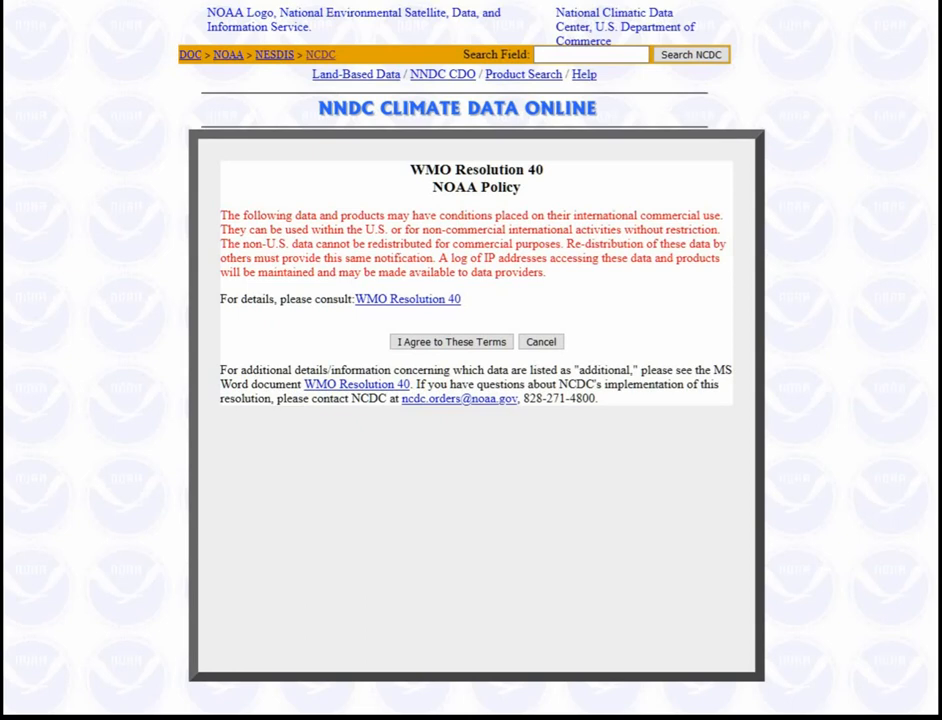
mouse_move(567, 452)
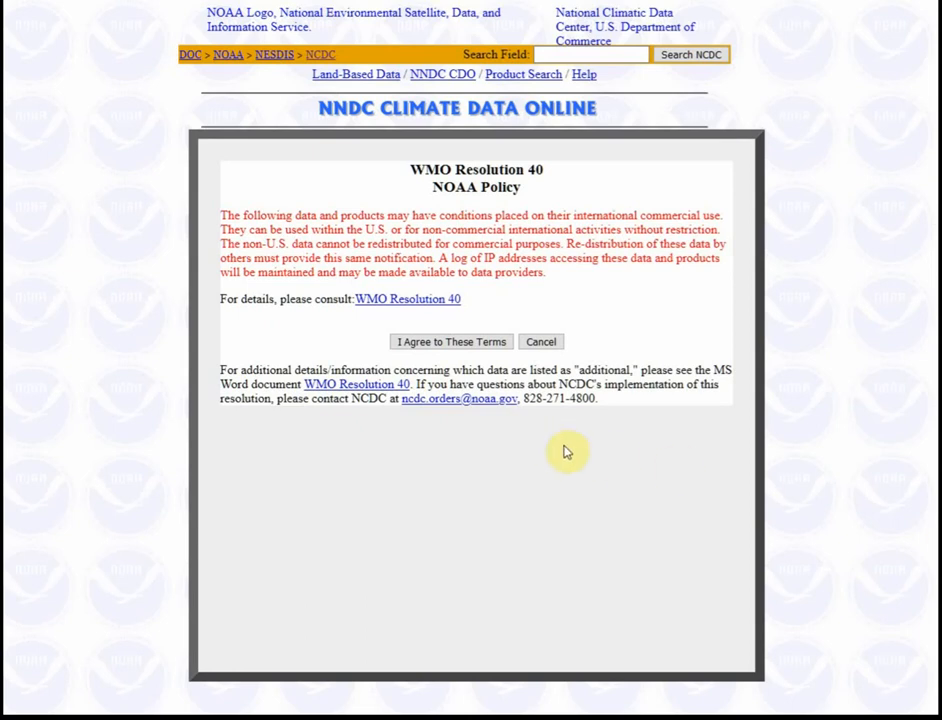
mouse_move(536, 471)
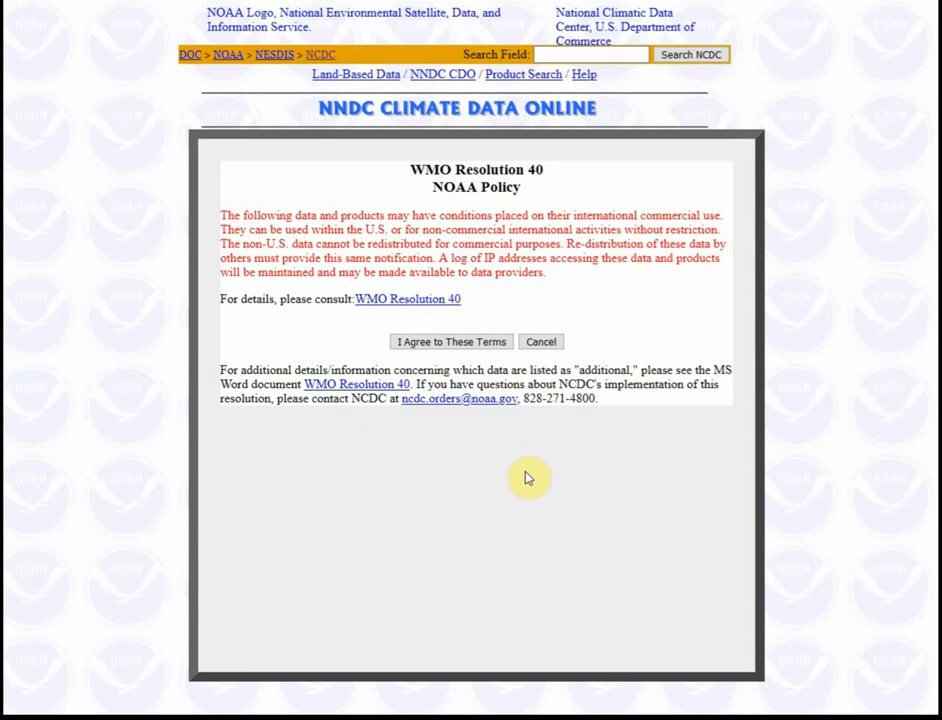
mouse_move(516, 466)
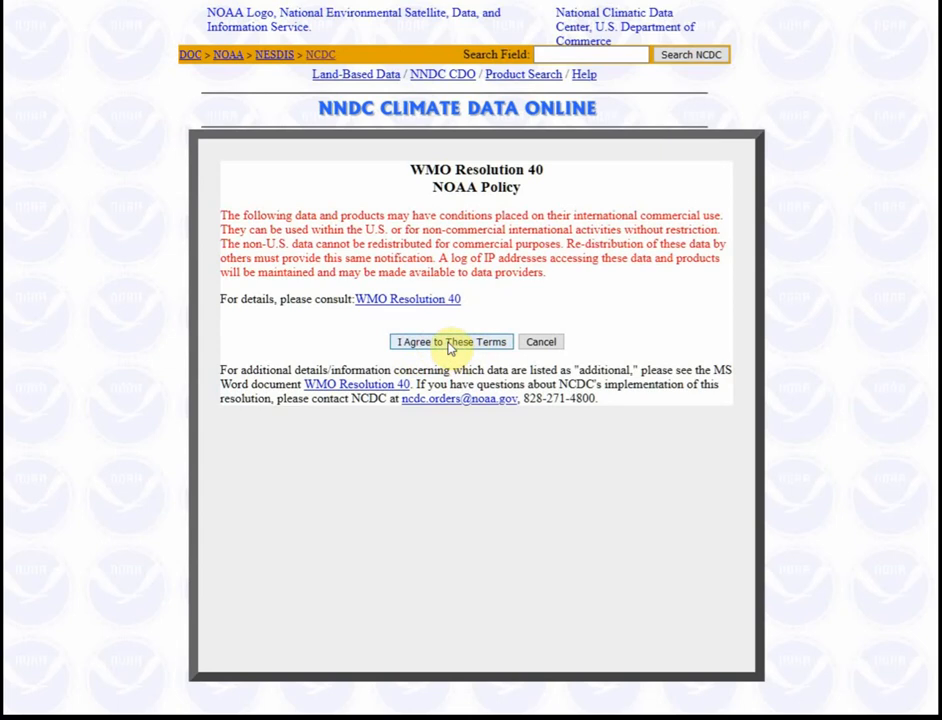
- Accept the data-use terms and request data by country, choosing United Kingdom
click(450, 341)
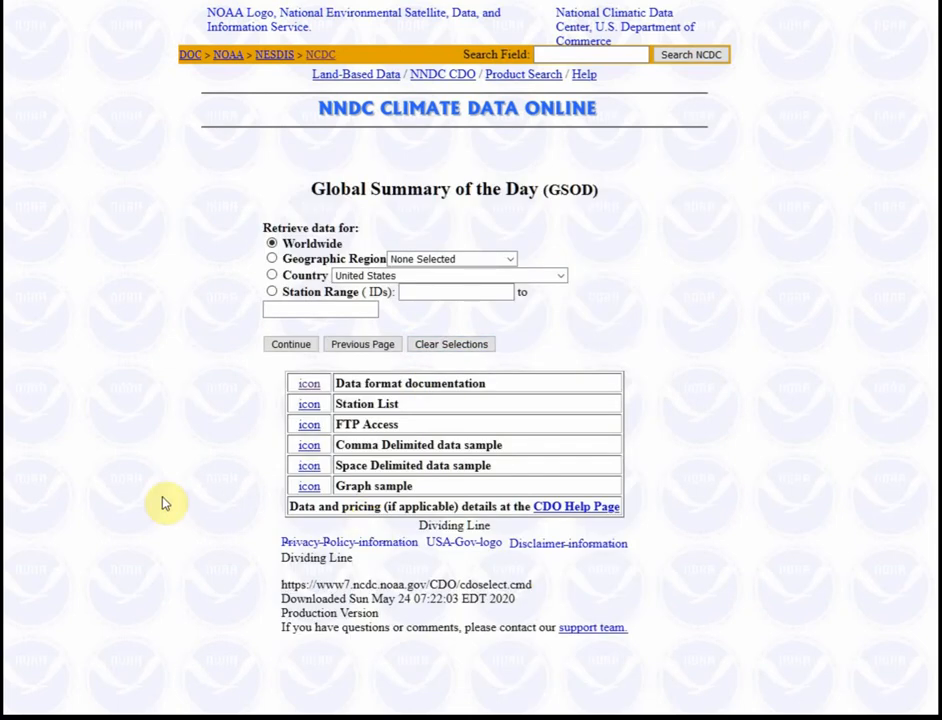
mouse_move(136, 471)
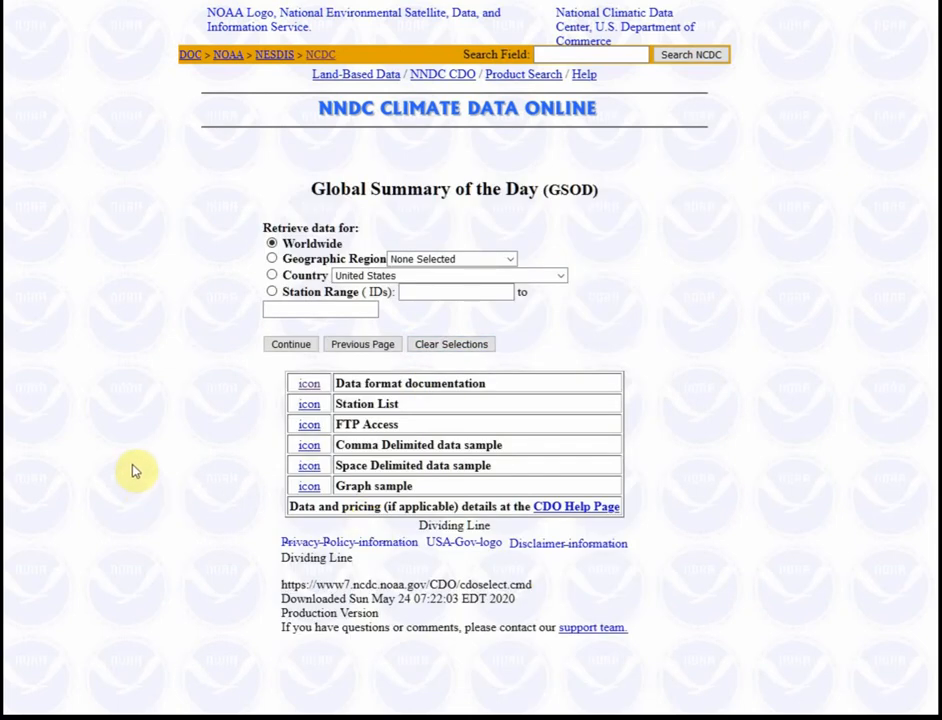
mouse_move(145, 440)
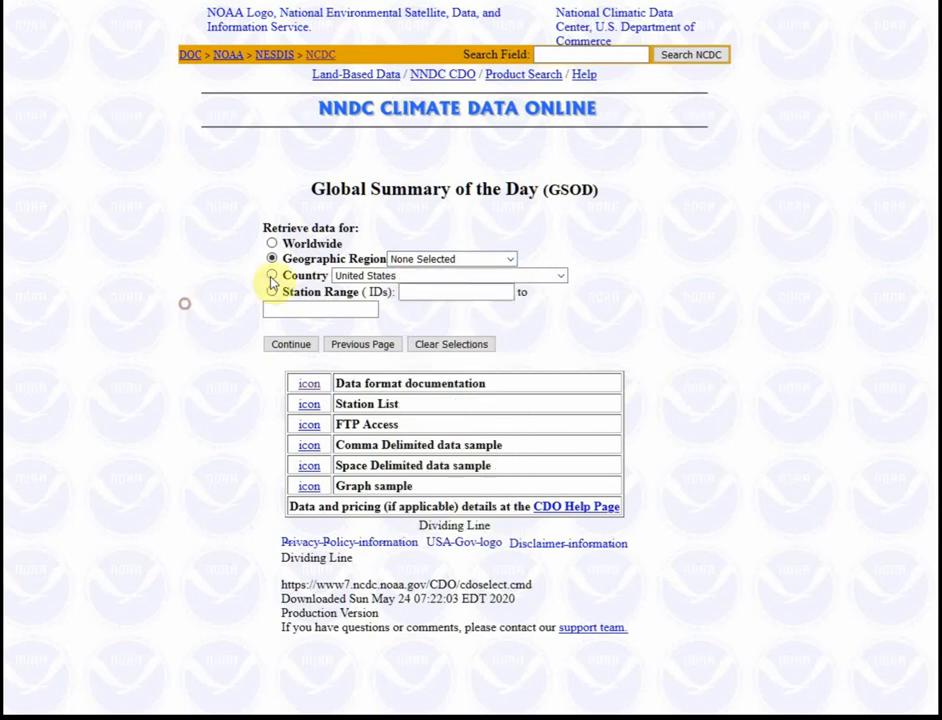
click(272, 275)
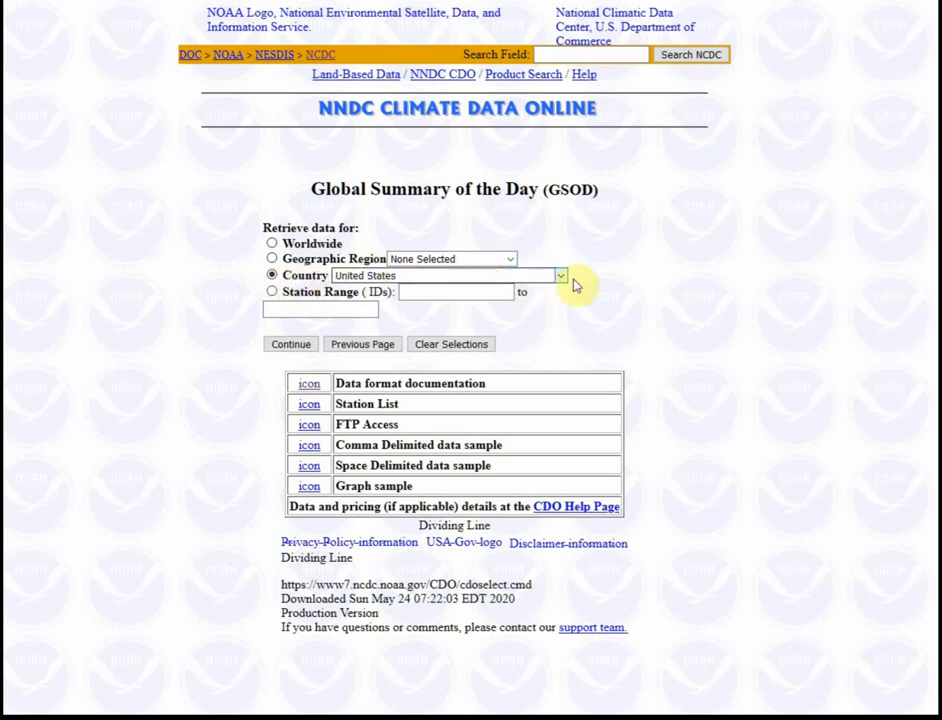
click(559, 275)
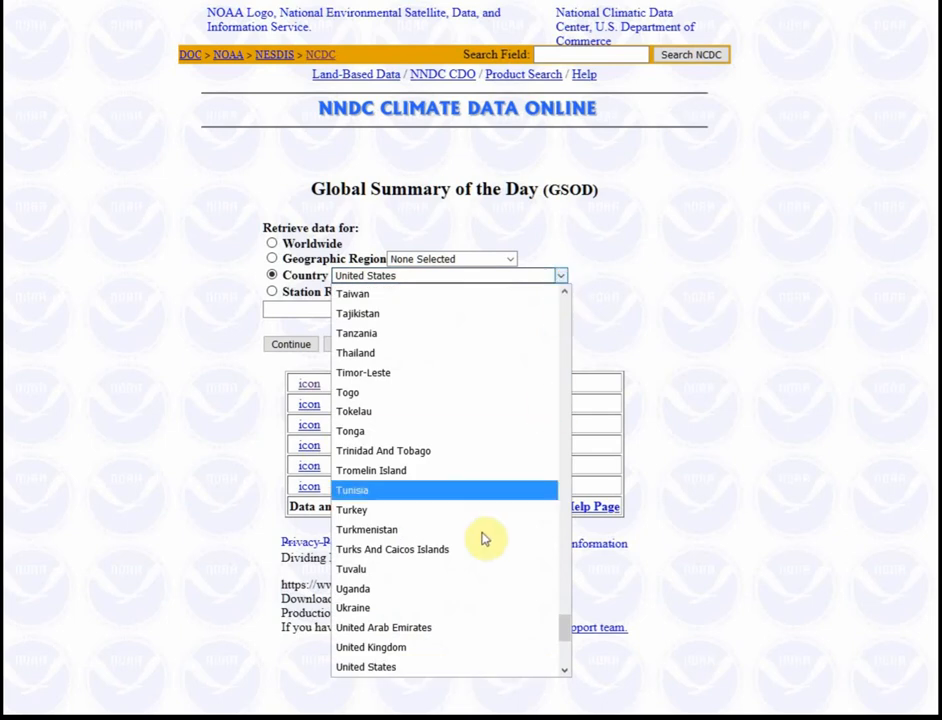
click(371, 647)
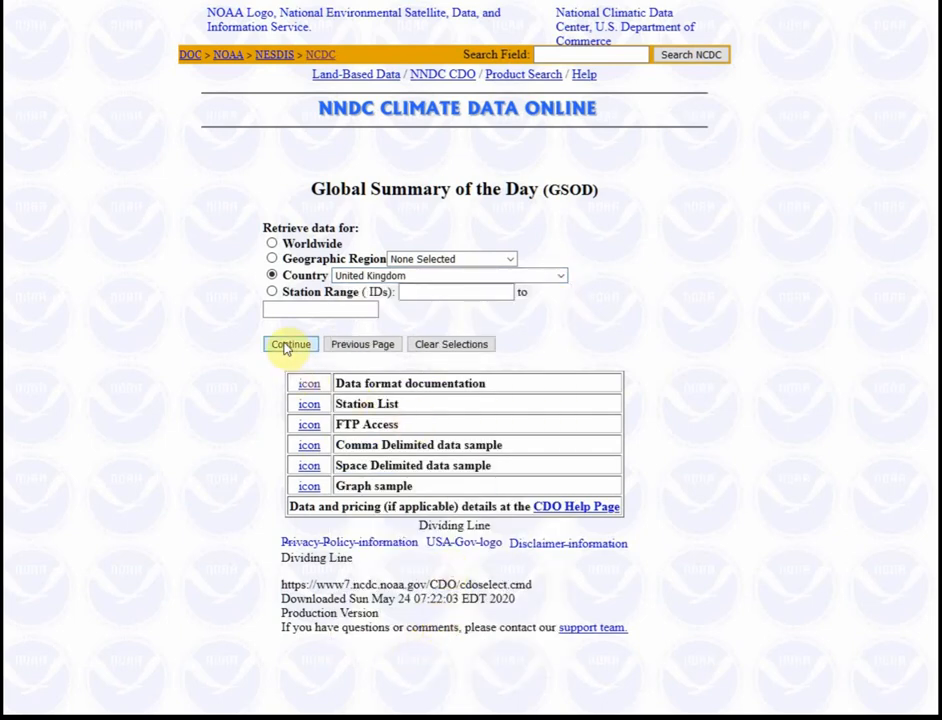
- Continue past the United Kingdom selection to the UK station list
click(290, 344)
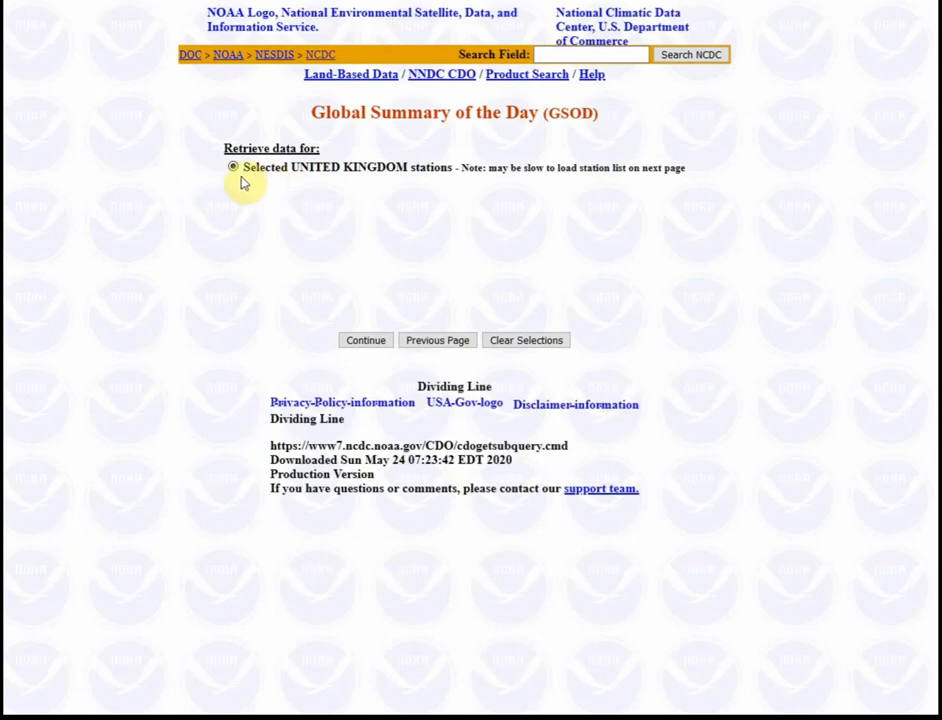
mouse_move(298, 251)
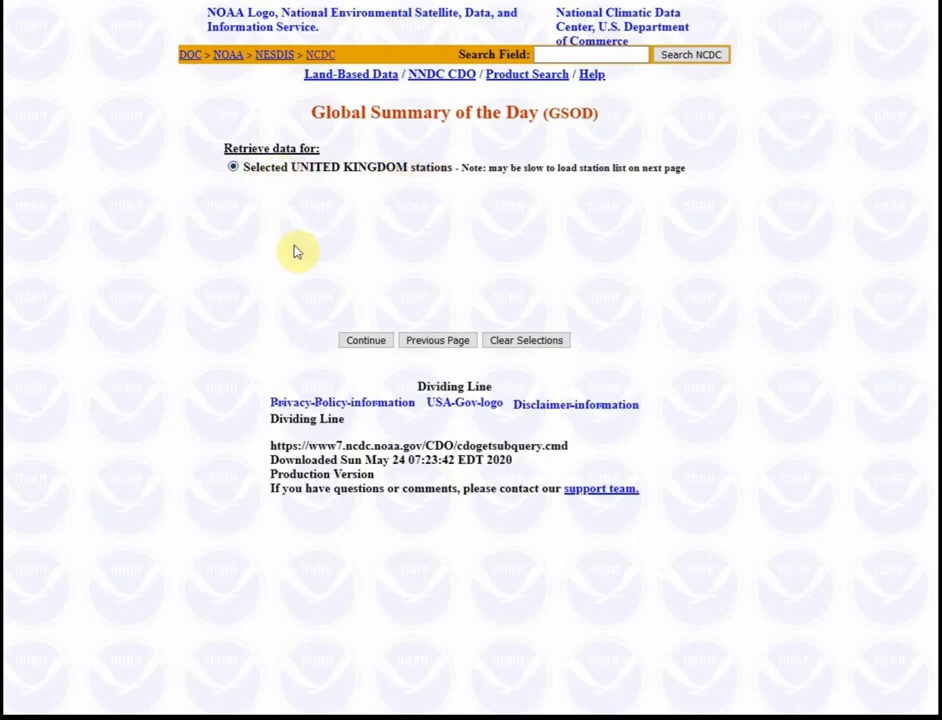
click(365, 340)
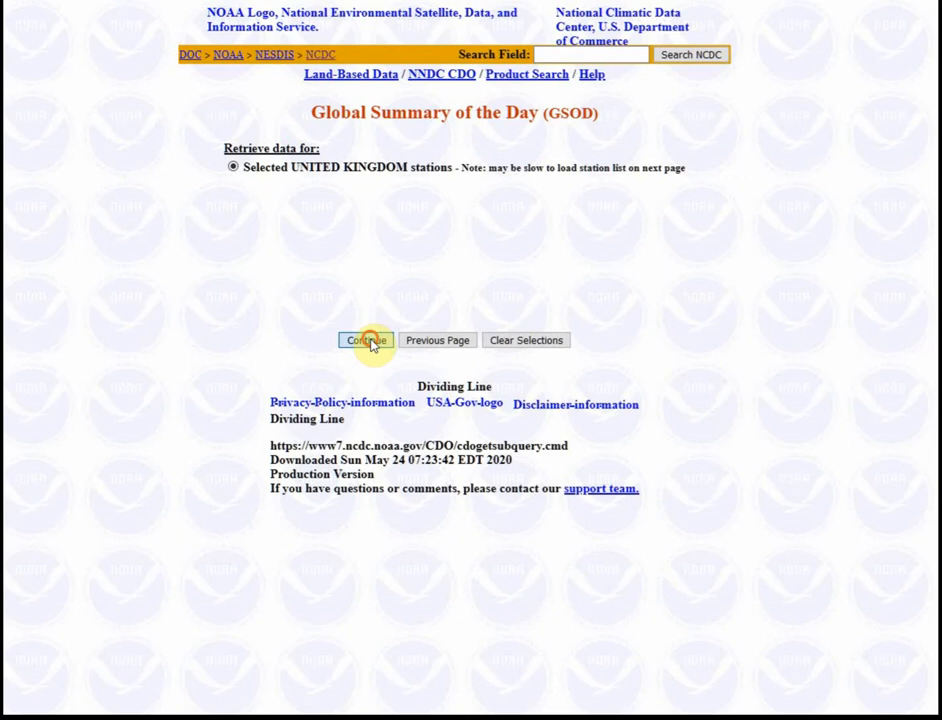
click(365, 340)
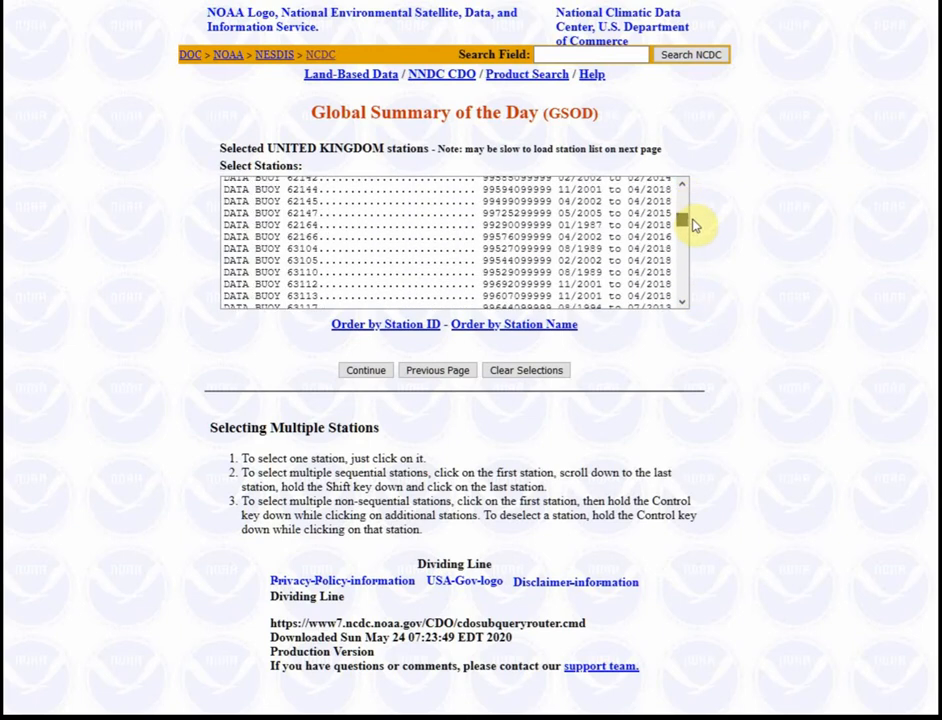
- Scroll through the UK station list, selecting a station while browsing
scroll(down, 3)
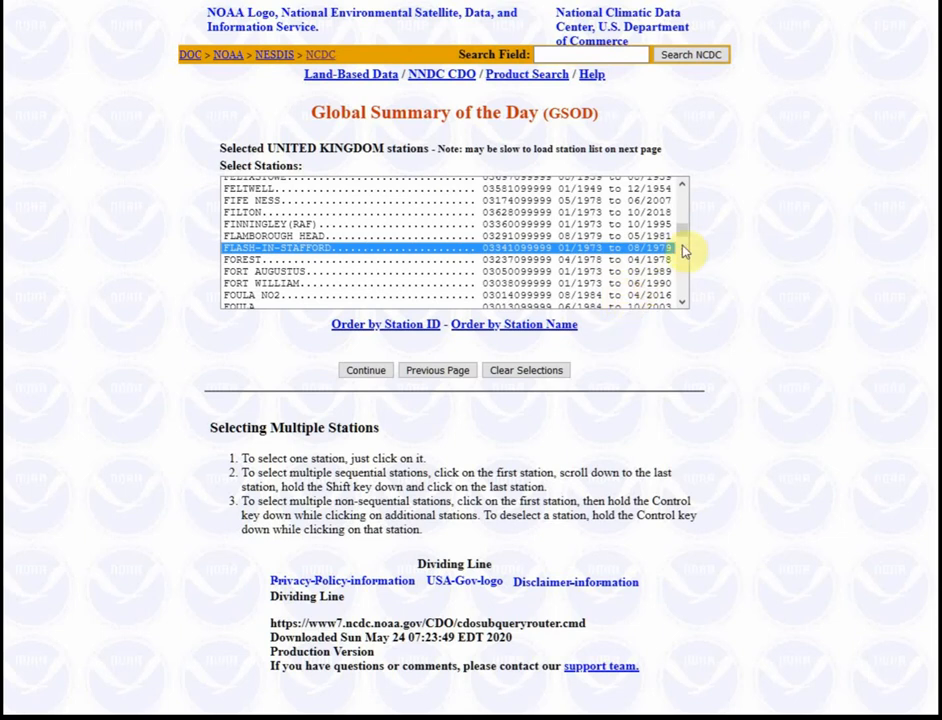
scroll(down, 3)
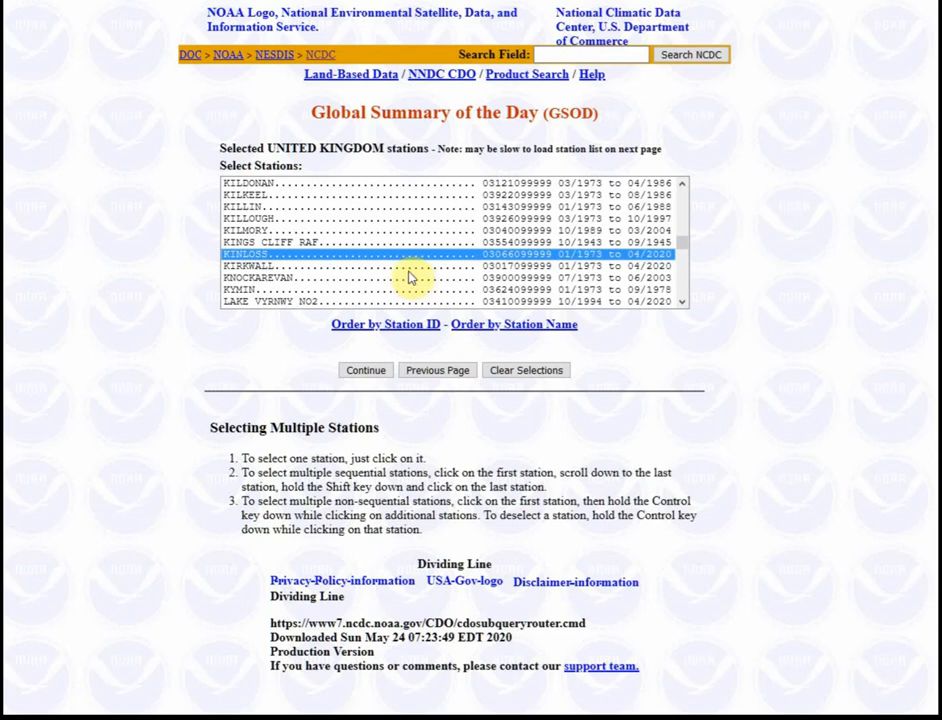
click(294, 230)
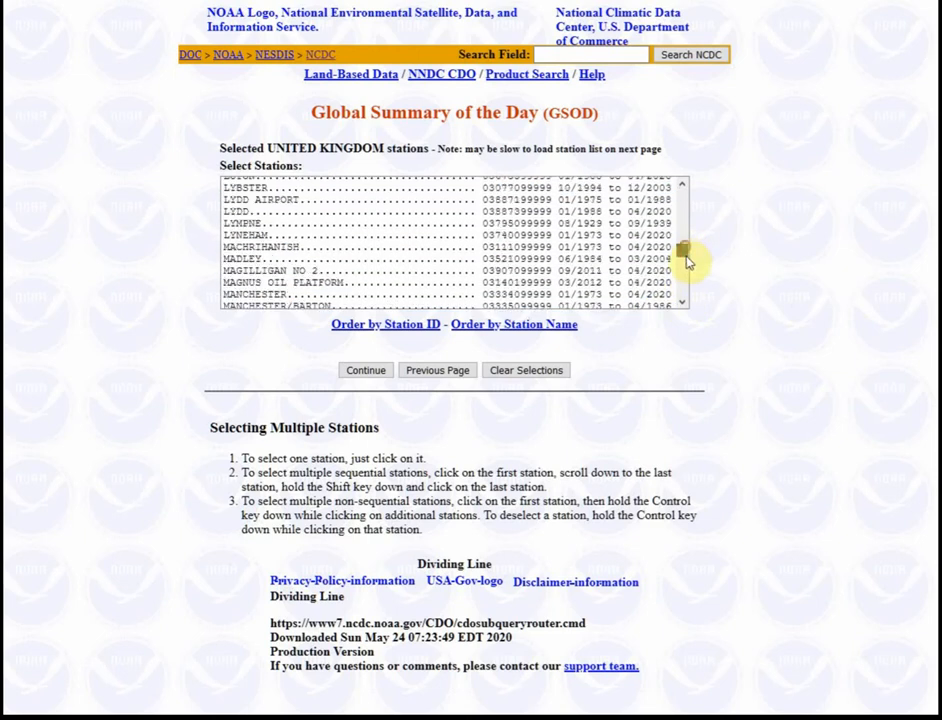
scroll(down, 3)
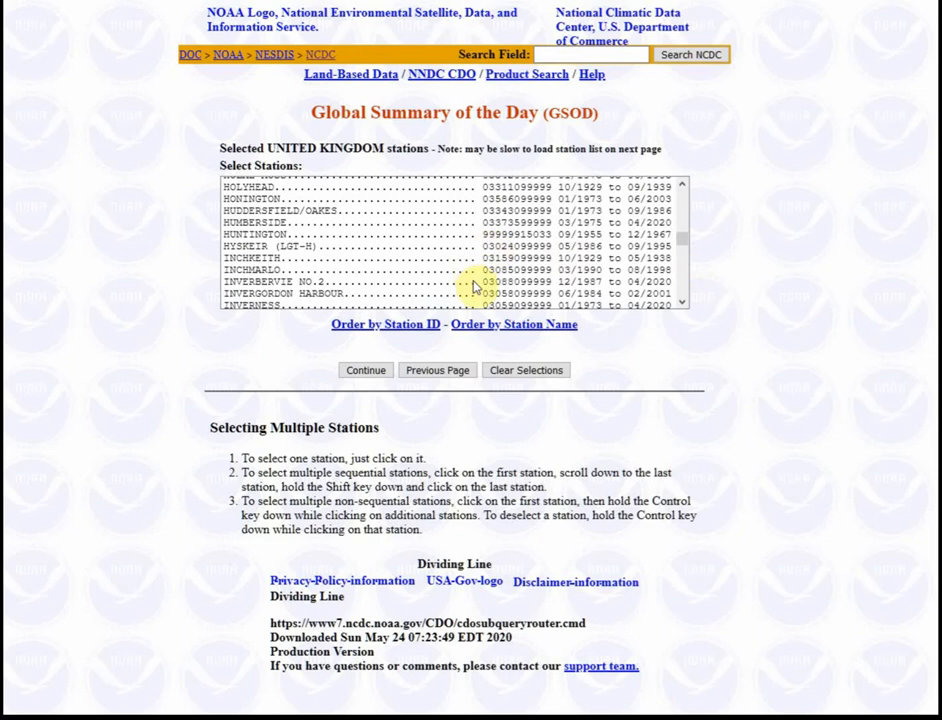
mouse_move(423, 264)
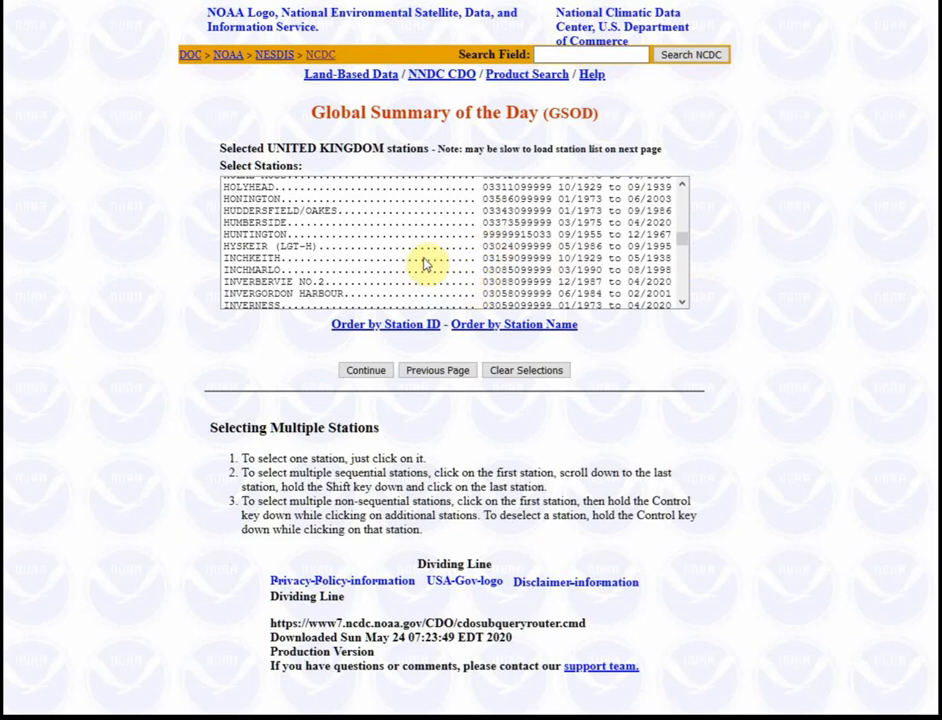
mouse_move(427, 271)
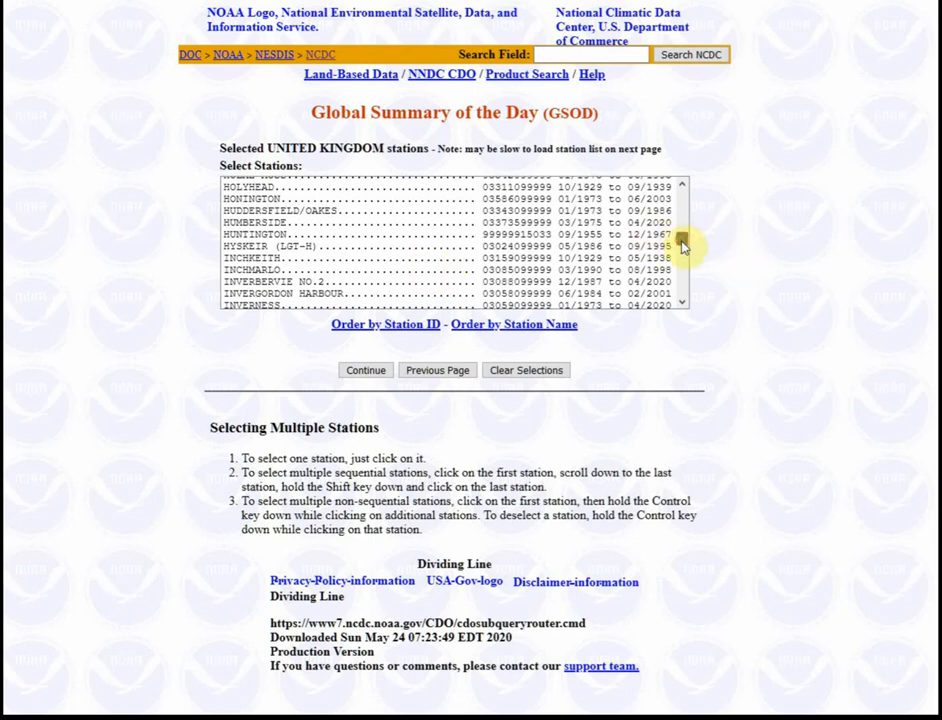
scroll(down, 3)
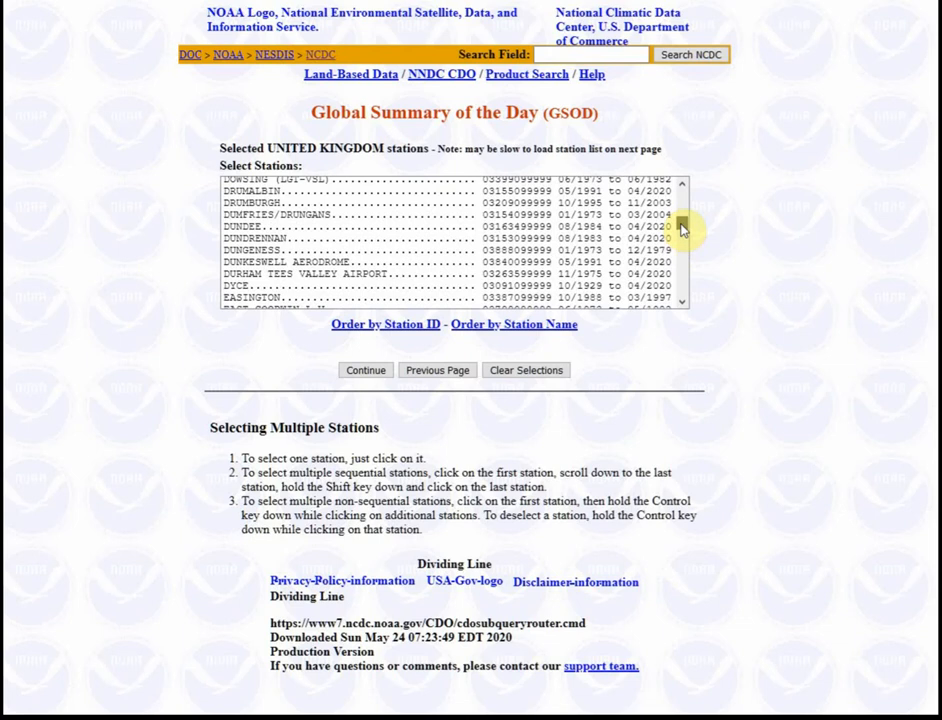
- Select DUNGENESS, then settle on the MANCHESTER station instead
click(400, 249)
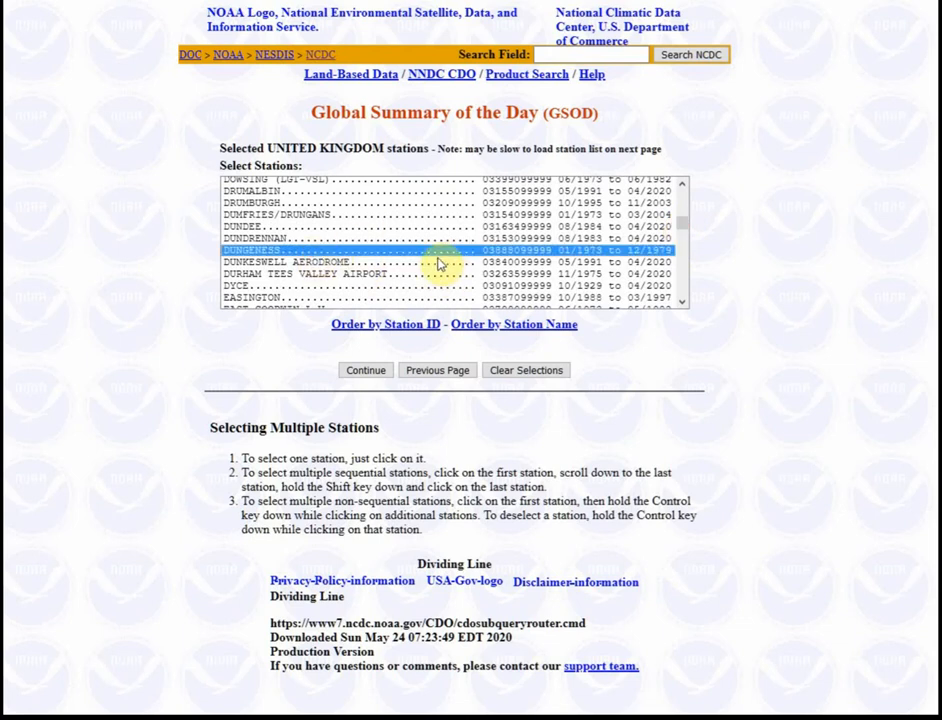
mouse_move(464, 250)
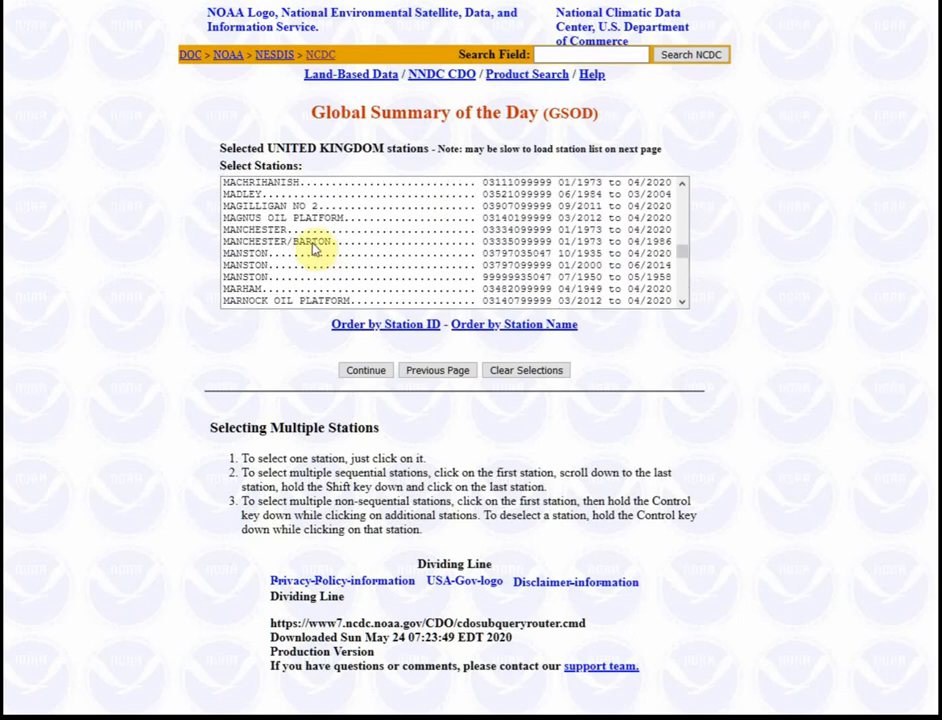
click(300, 230)
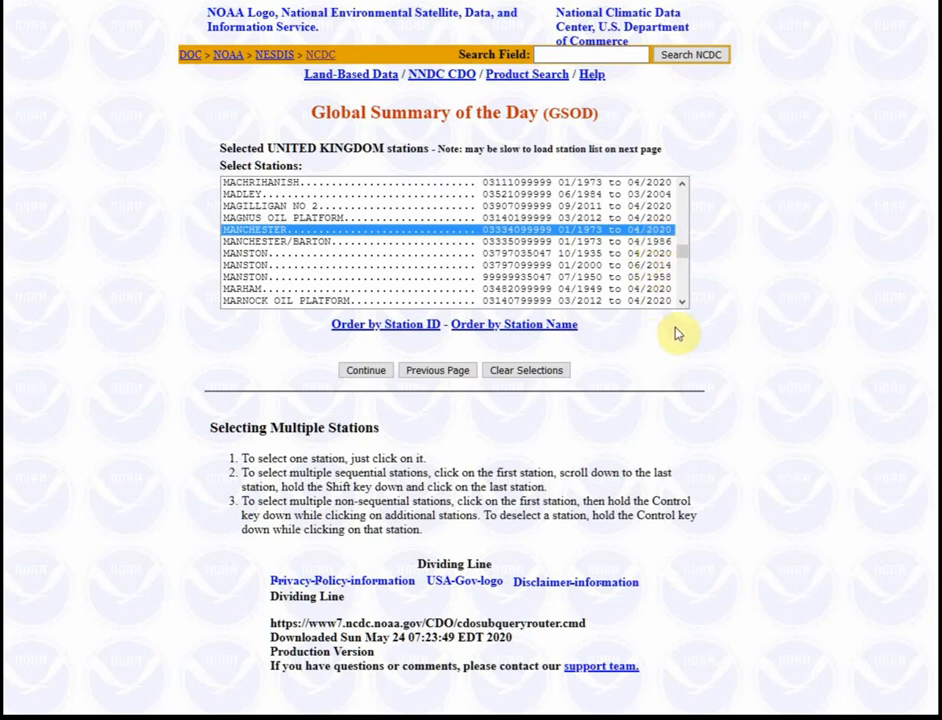
mouse_move(388, 266)
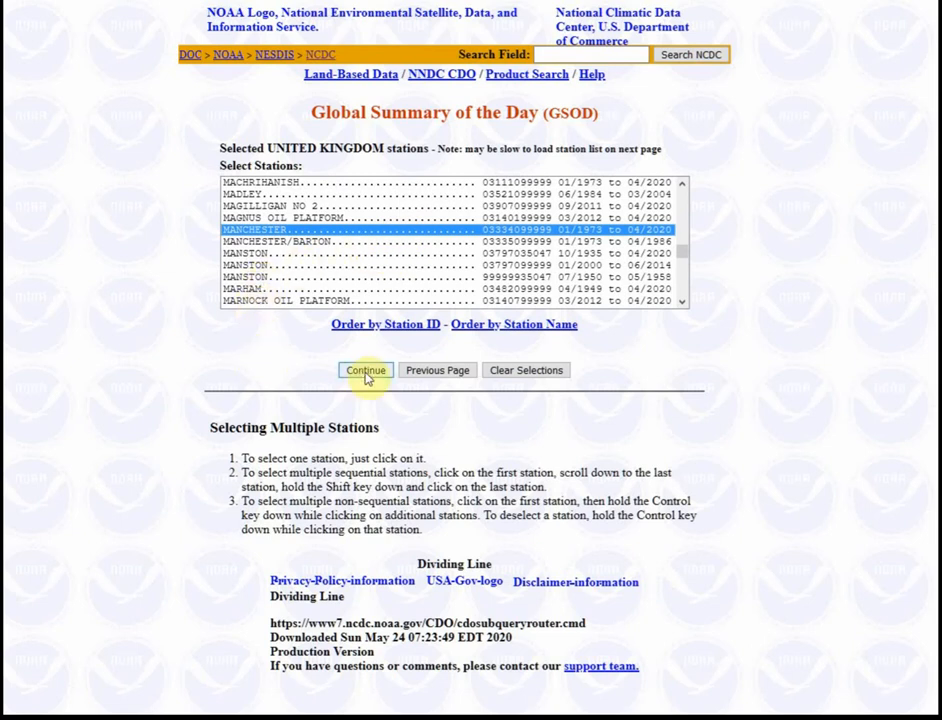
- On the date options page, set the range from 2020/01/01 to 2020/02/01
click(365, 370)
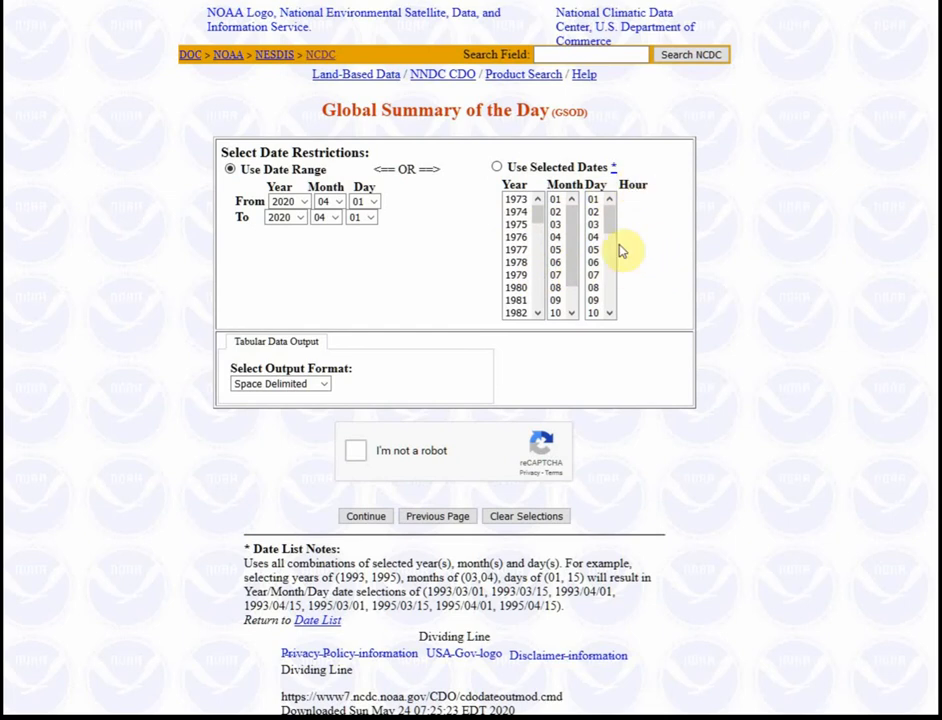
click(592, 237)
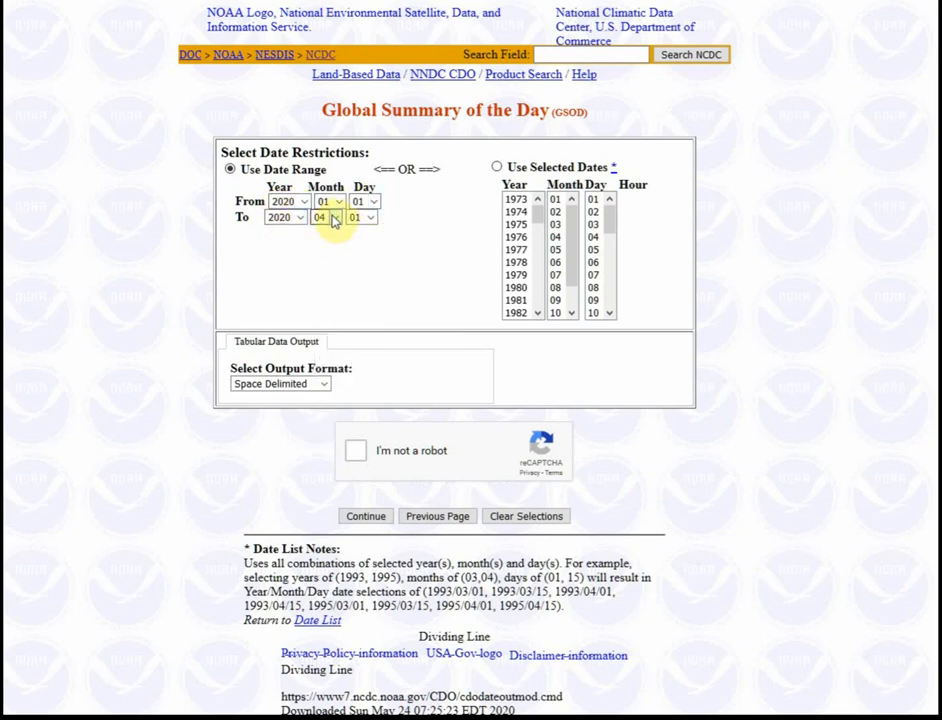
click(325, 217)
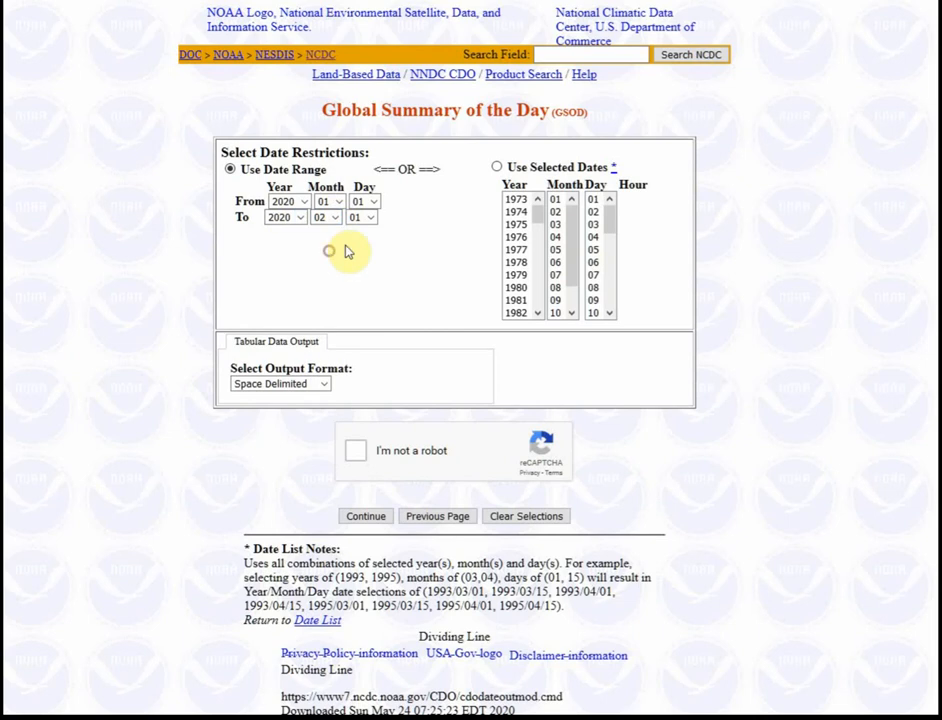
mouse_move(389, 271)
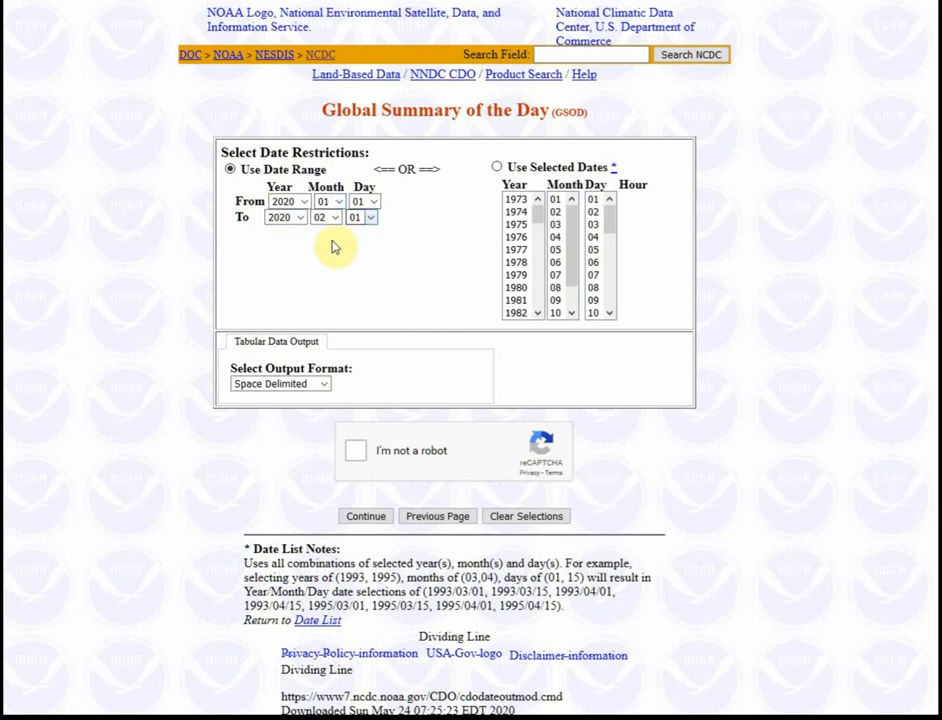
mouse_move(403, 287)
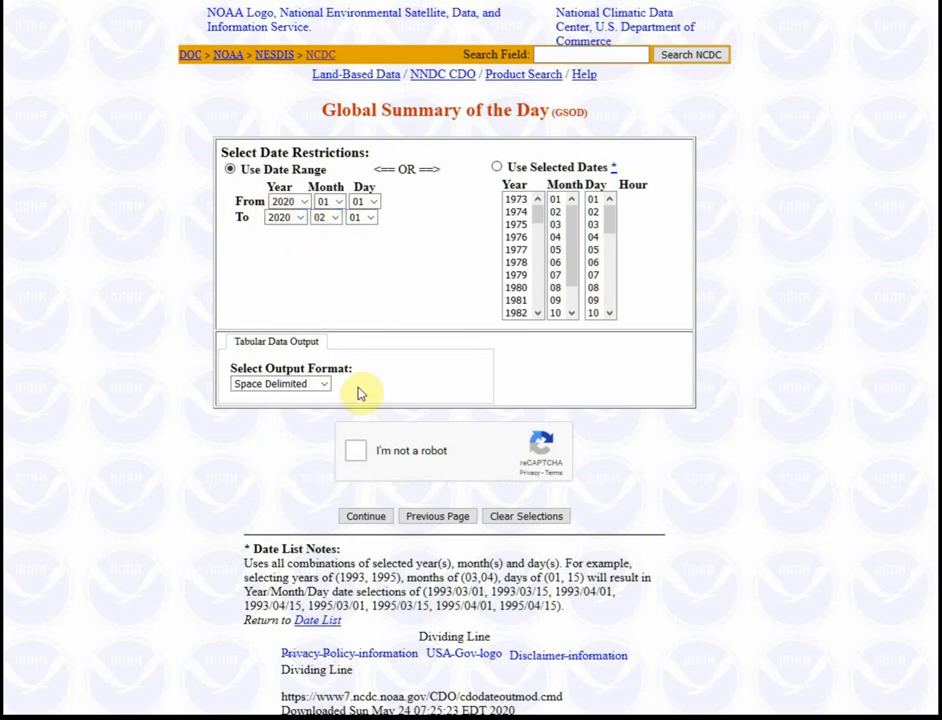
mouse_move(266, 458)
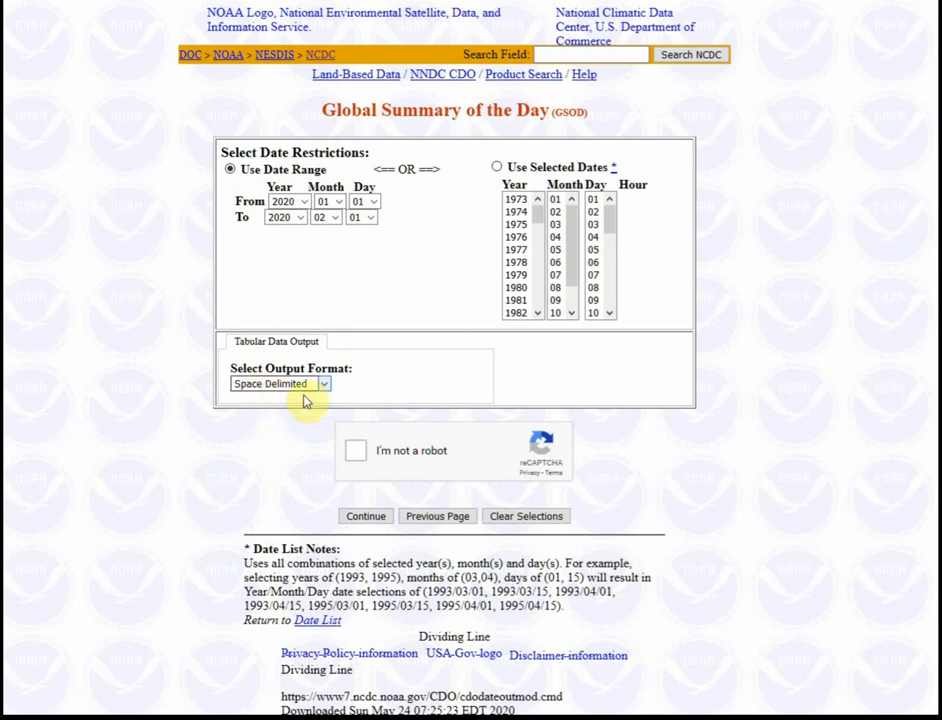
mouse_move(260, 410)
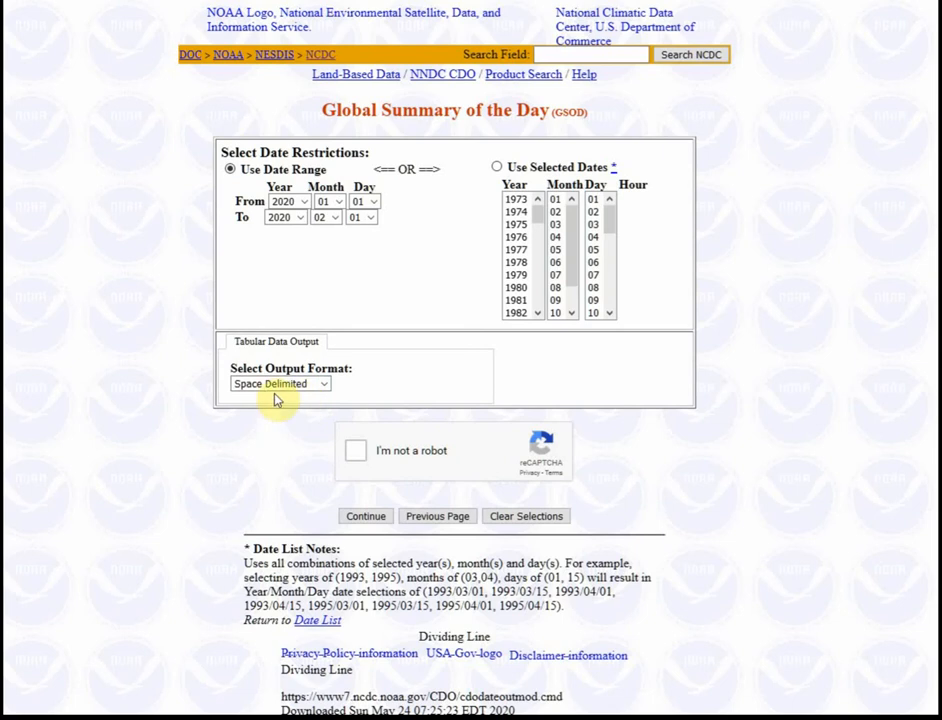
- Choose Comma Delimited output, tick the reCAPTCHA box, and submit the request
click(280, 384)
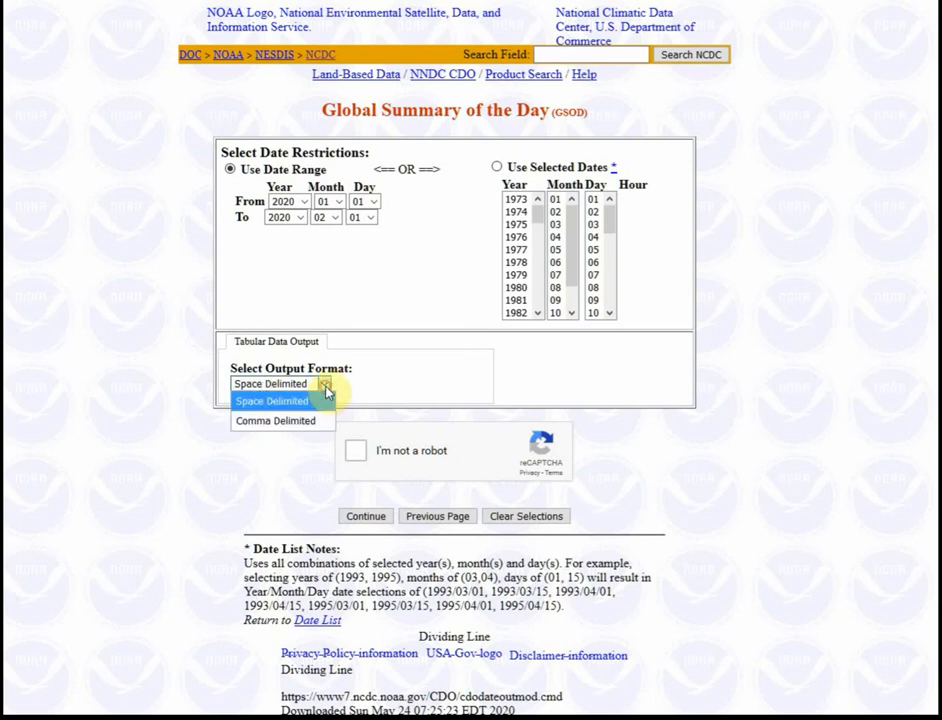
click(275, 420)
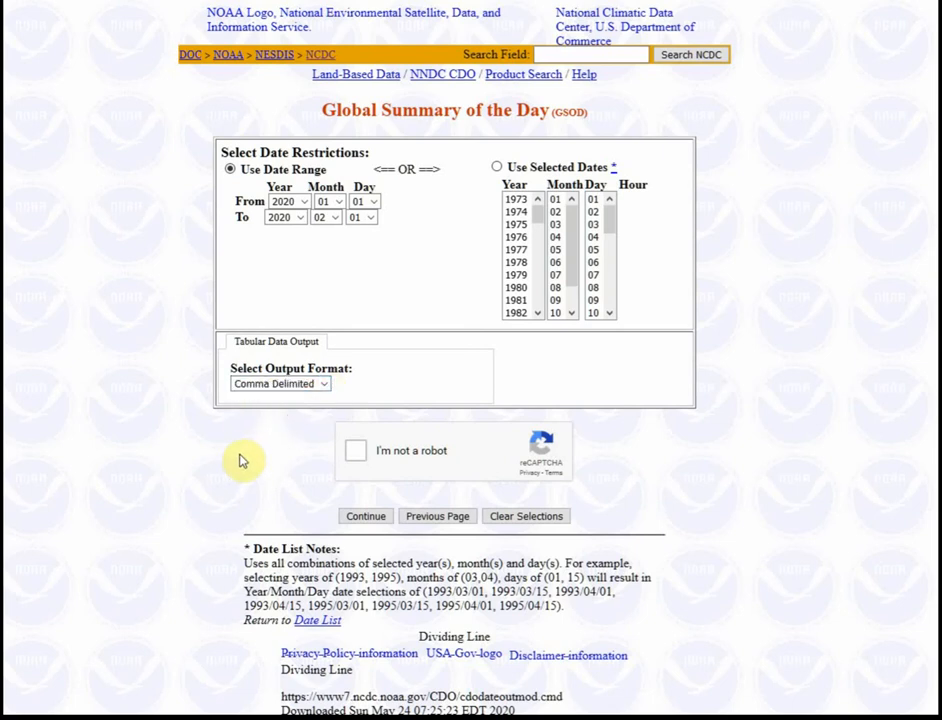
mouse_move(198, 473)
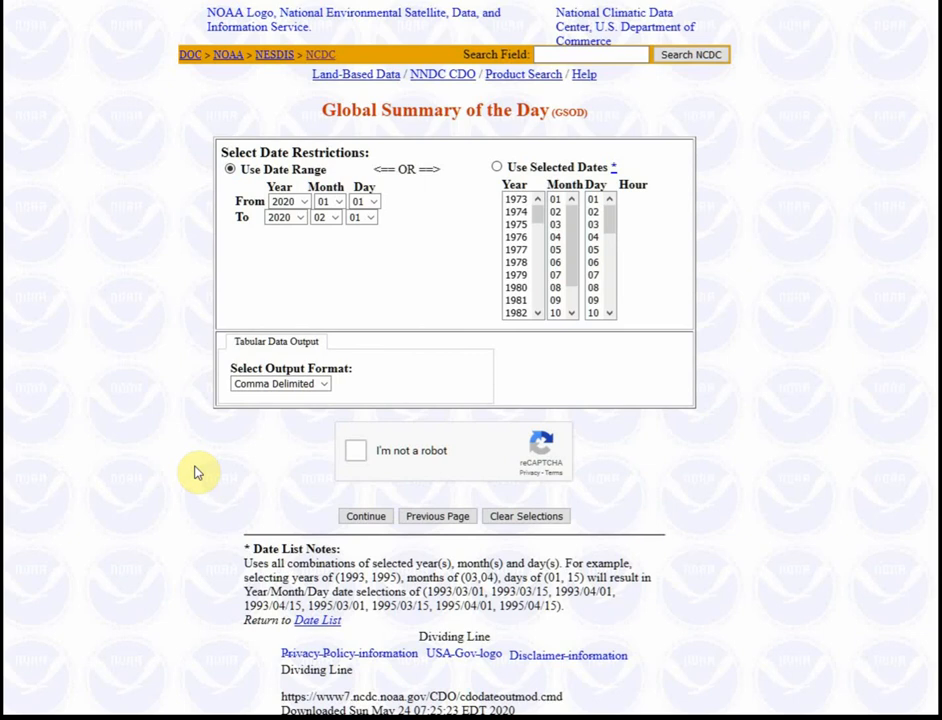
mouse_move(194, 463)
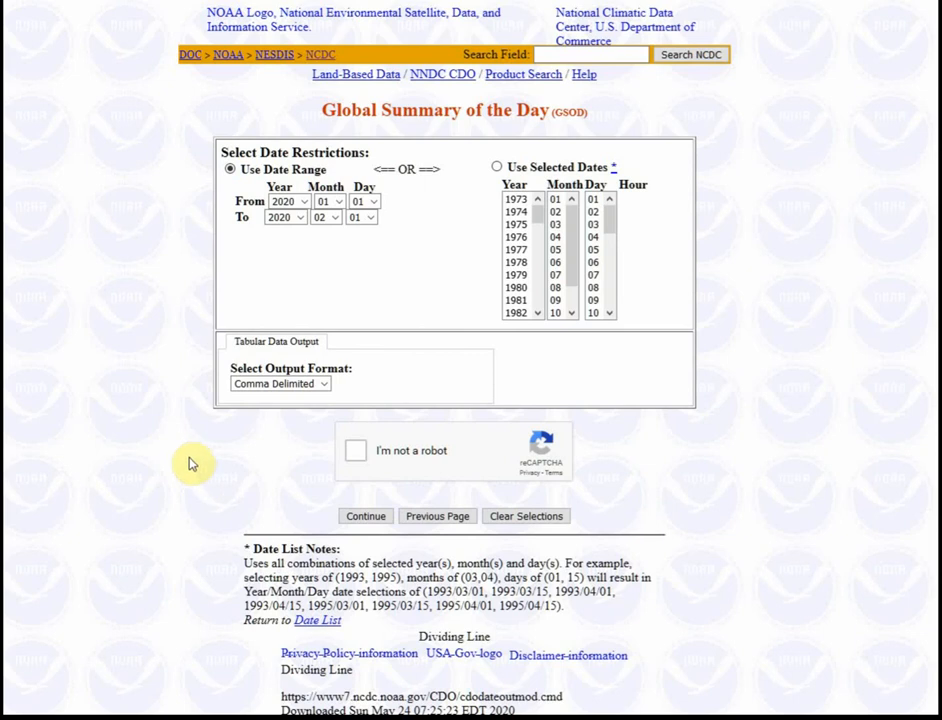
click(355, 450)
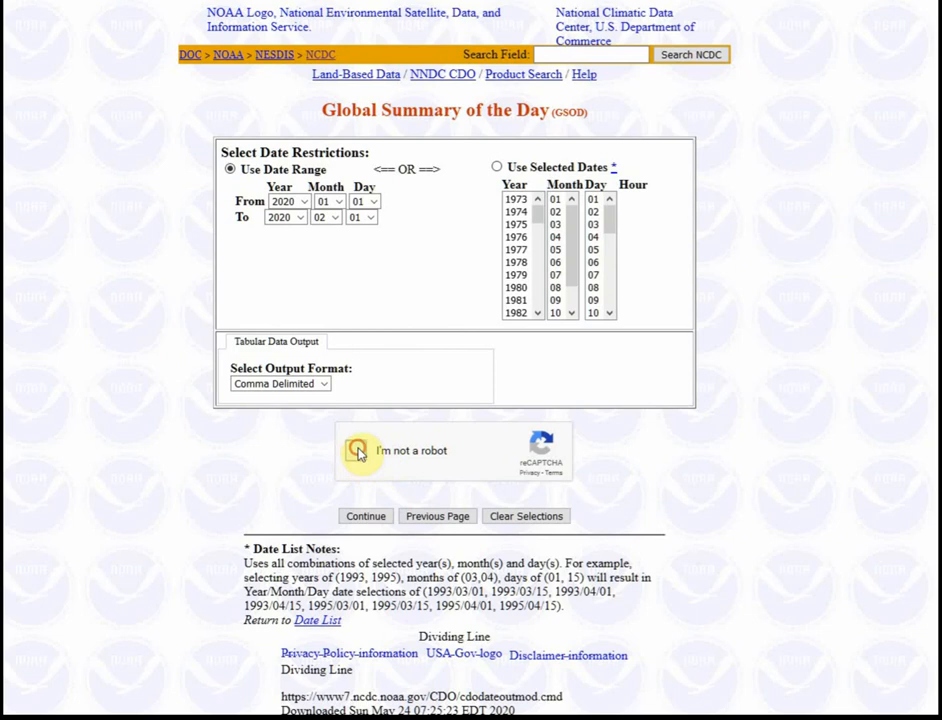
click(359, 450)
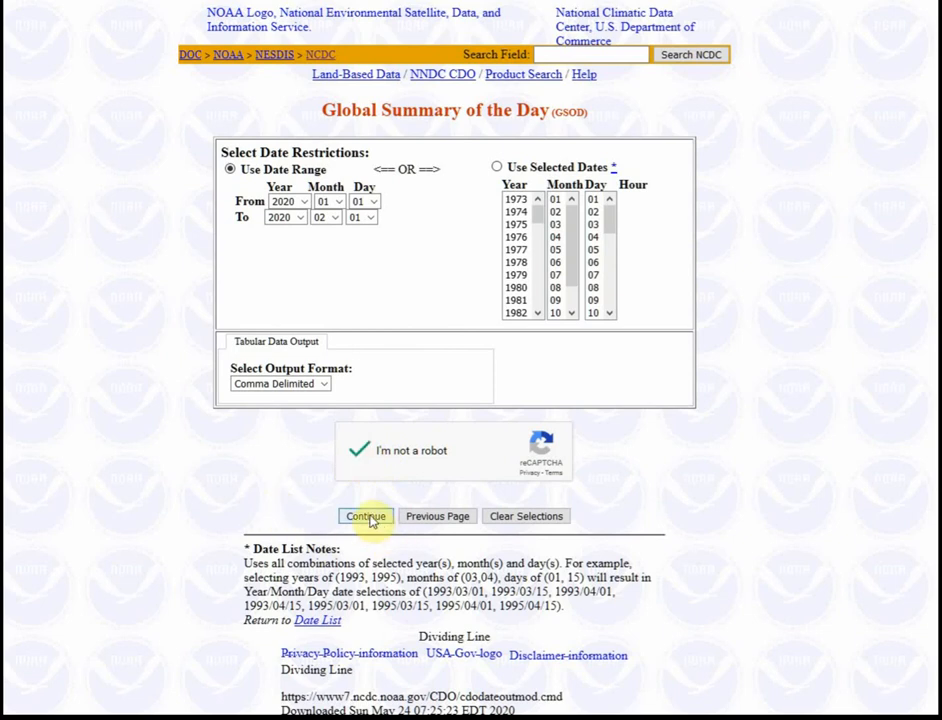
click(365, 516)
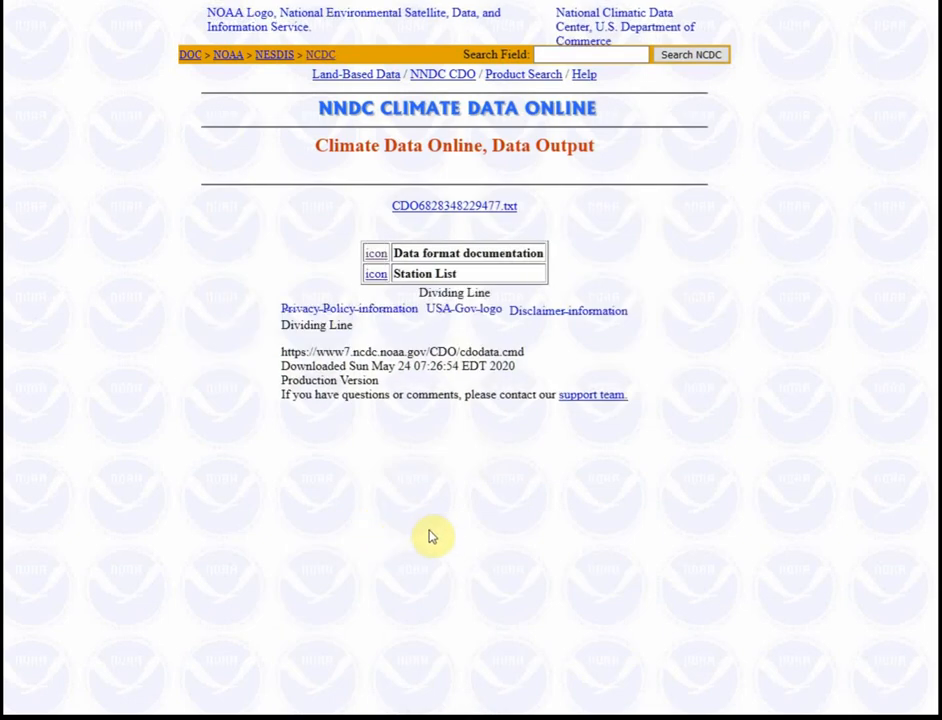
mouse_move(445, 210)
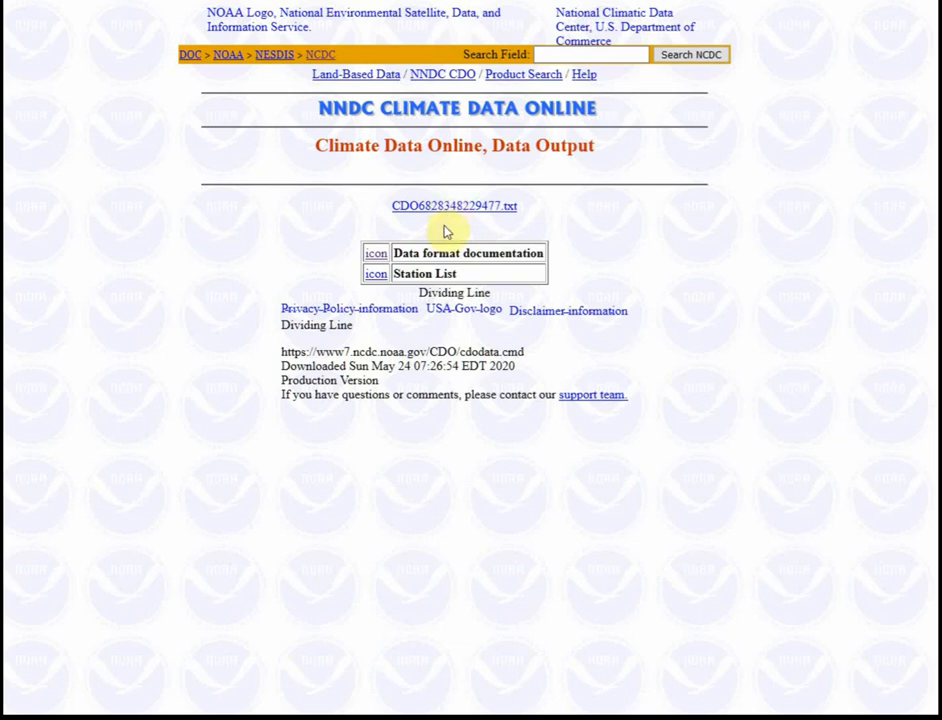
mouse_move(446, 238)
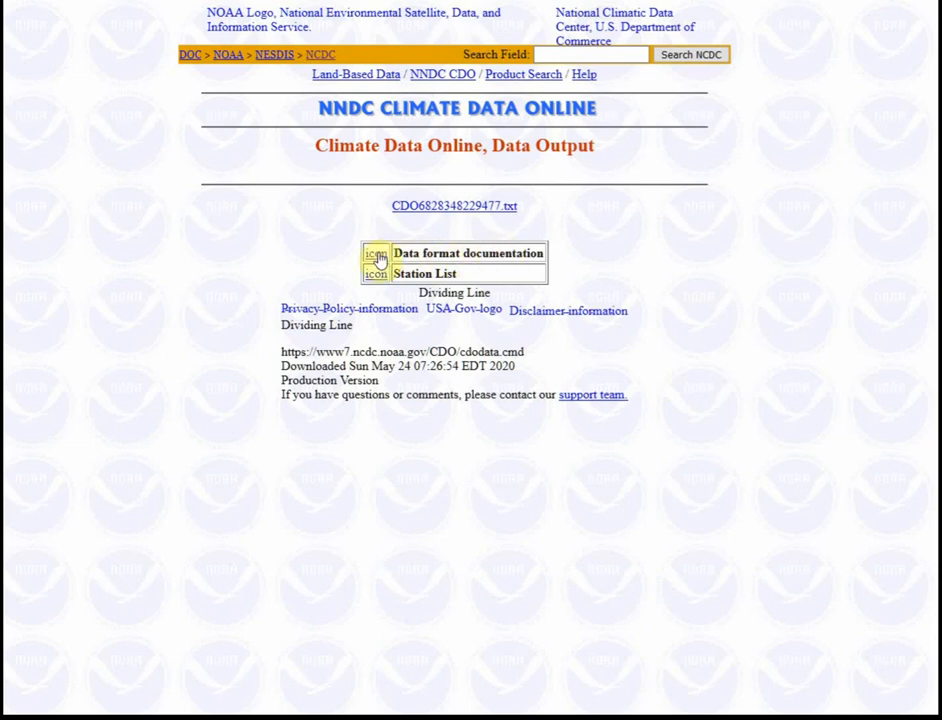
- Open the GSOD format documentation and read past the element list to the FTP instructions
right_click(376, 255)
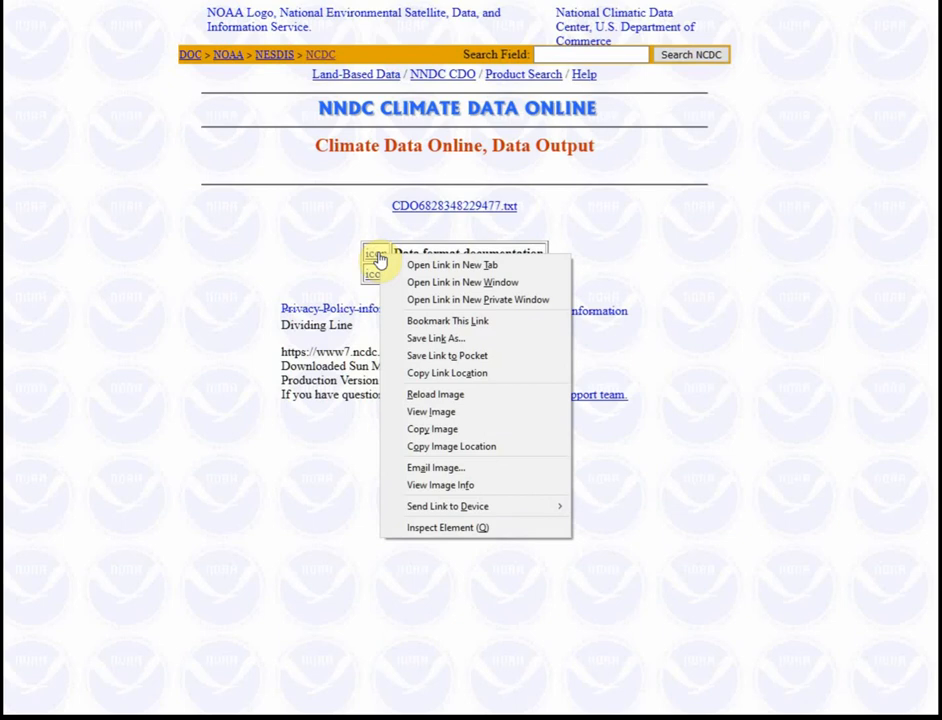
mouse_move(449, 282)
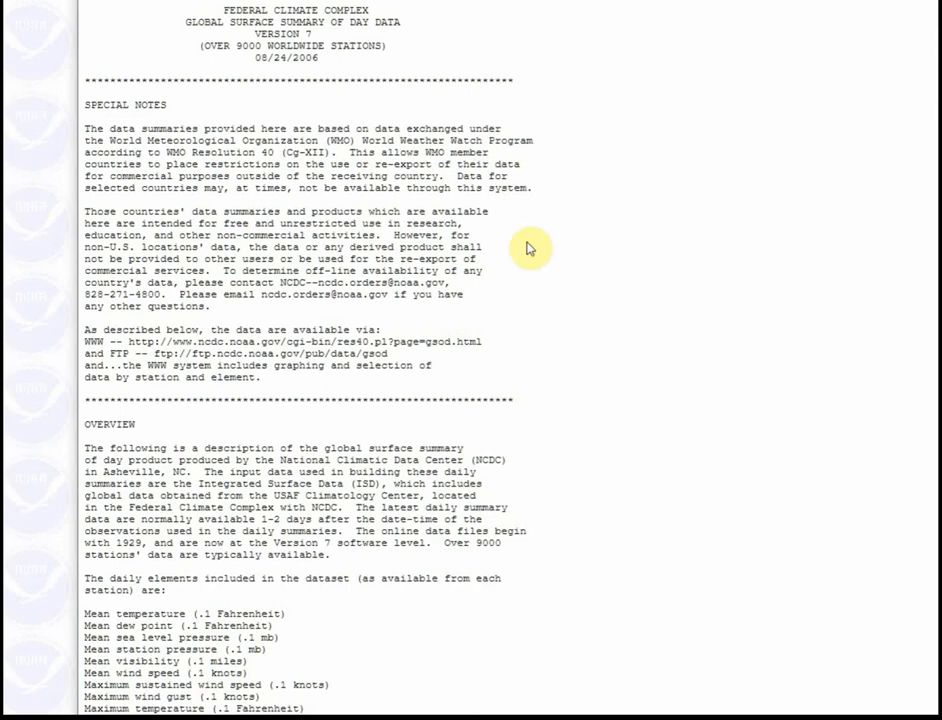
scroll(down, 3)
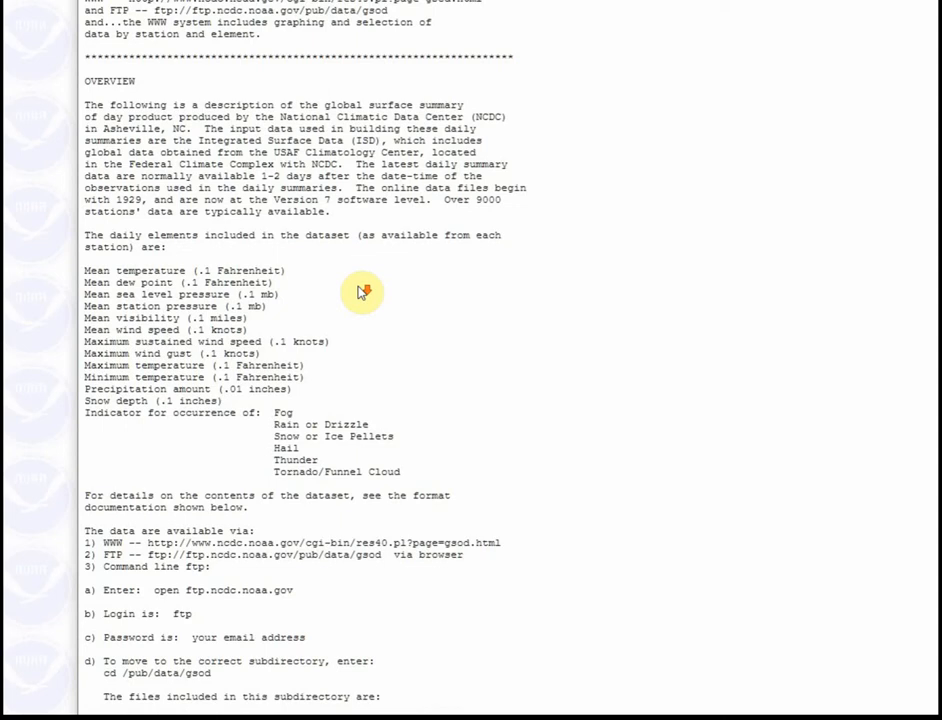
scroll(down, 3)
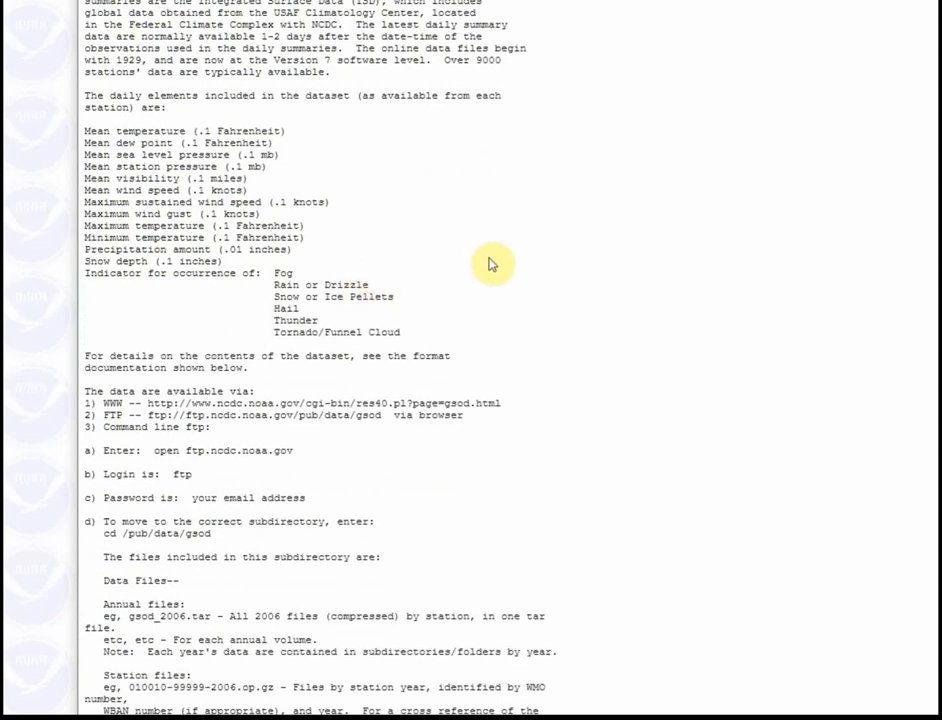
mouse_move(435, 269)
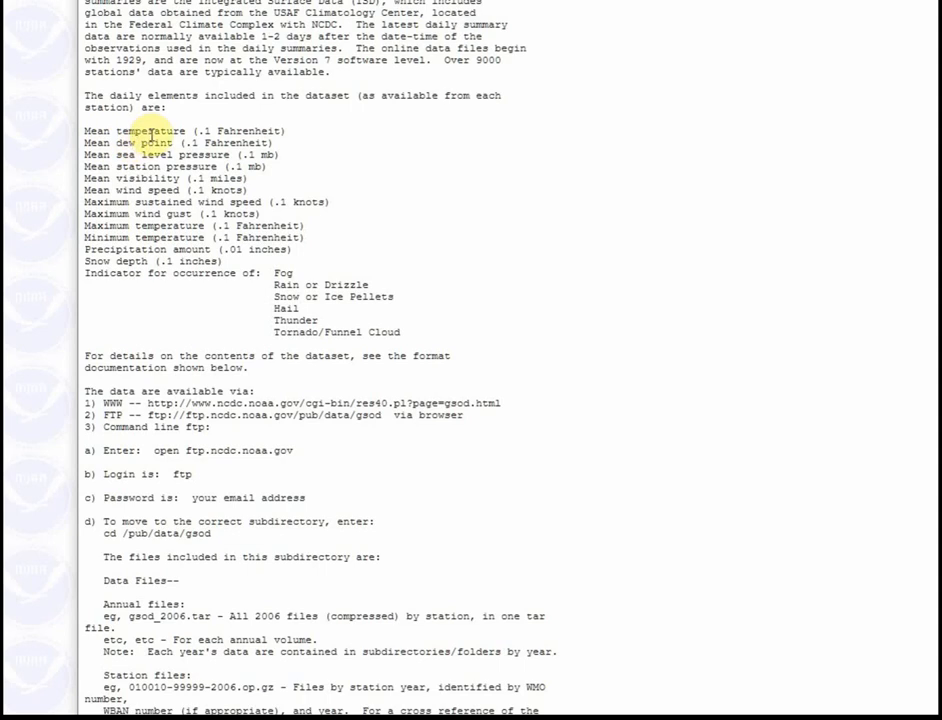
drag(145, 131, 195, 155)
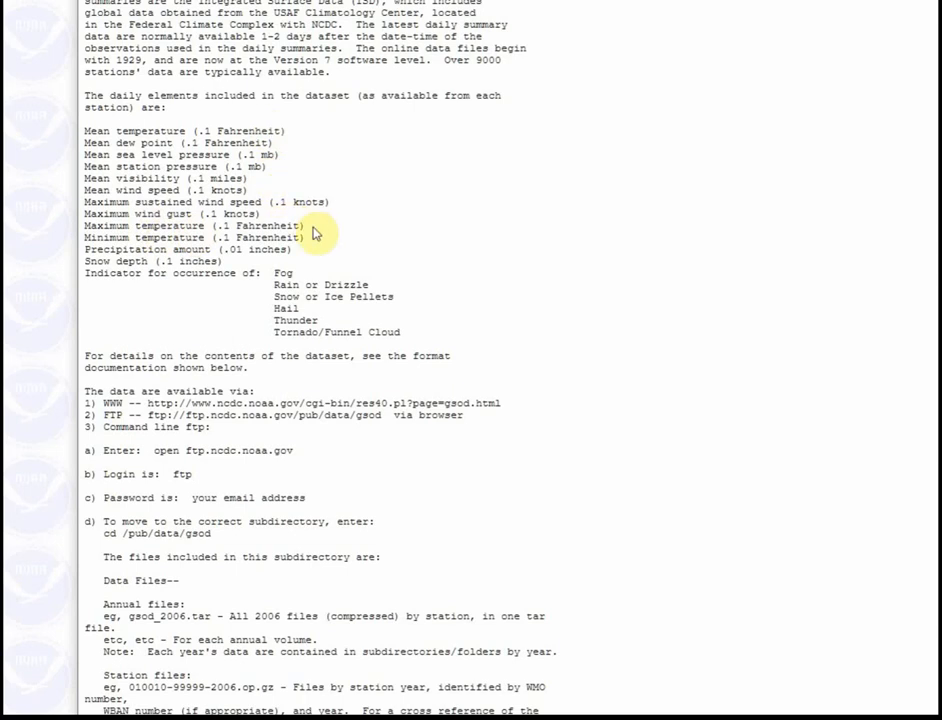
mouse_move(444, 232)
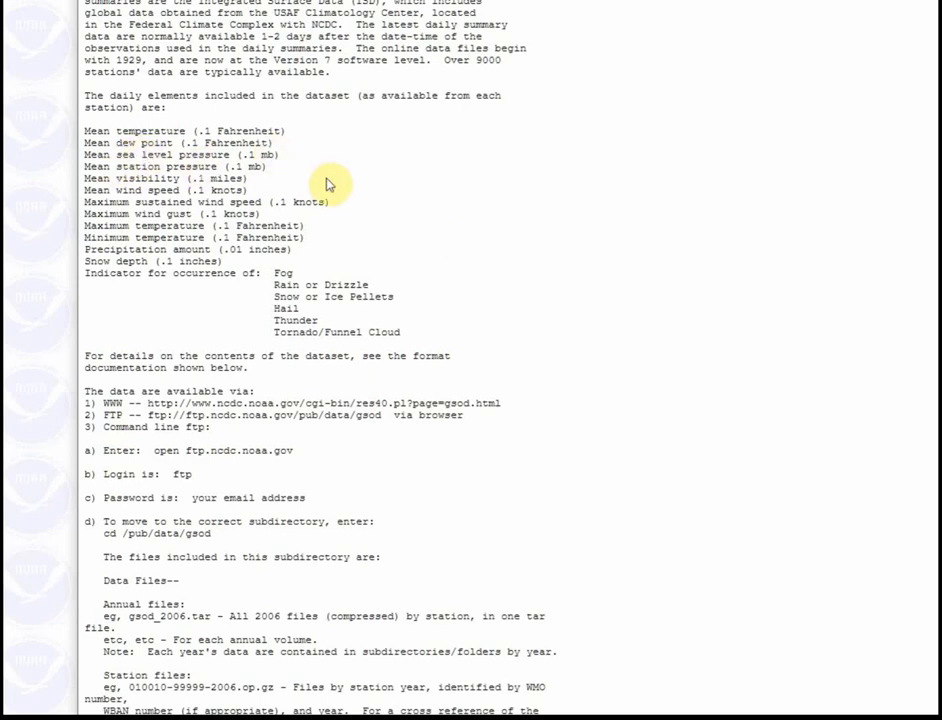
mouse_move(390, 268)
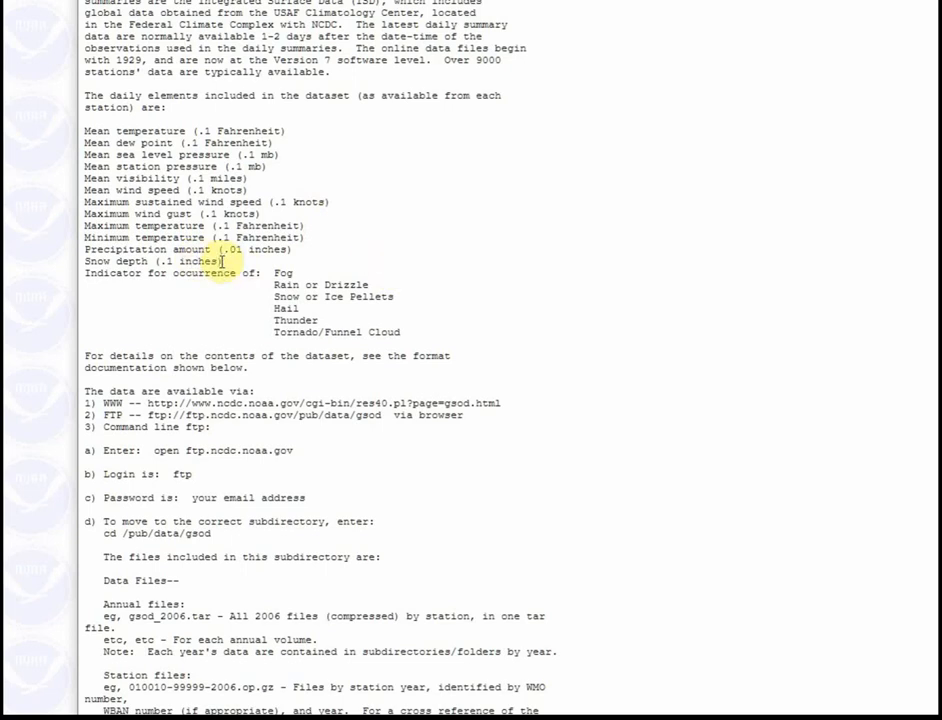
scroll(down, 3)
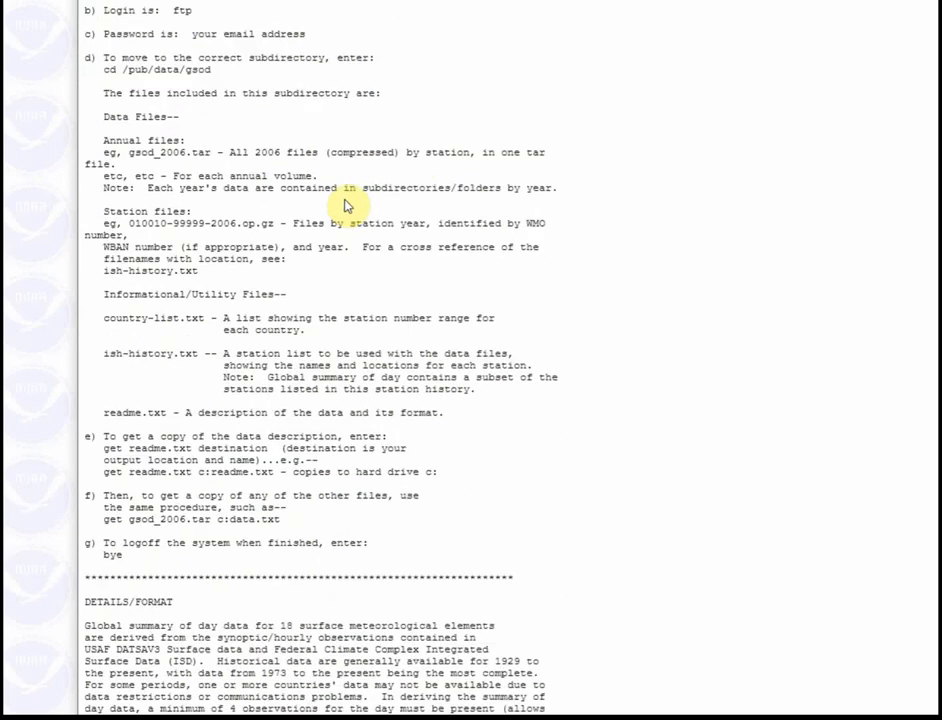
- Scroll down to the FIELD/POSITION table and its DEWP 9999.9 missing-value code
scroll(down, 3)
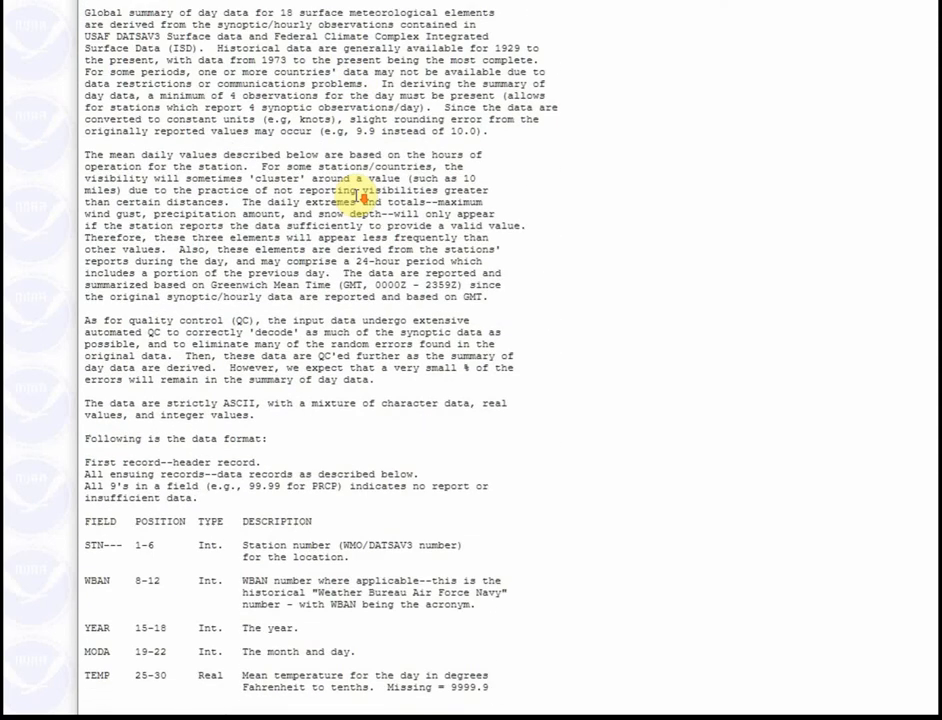
scroll(down, 3)
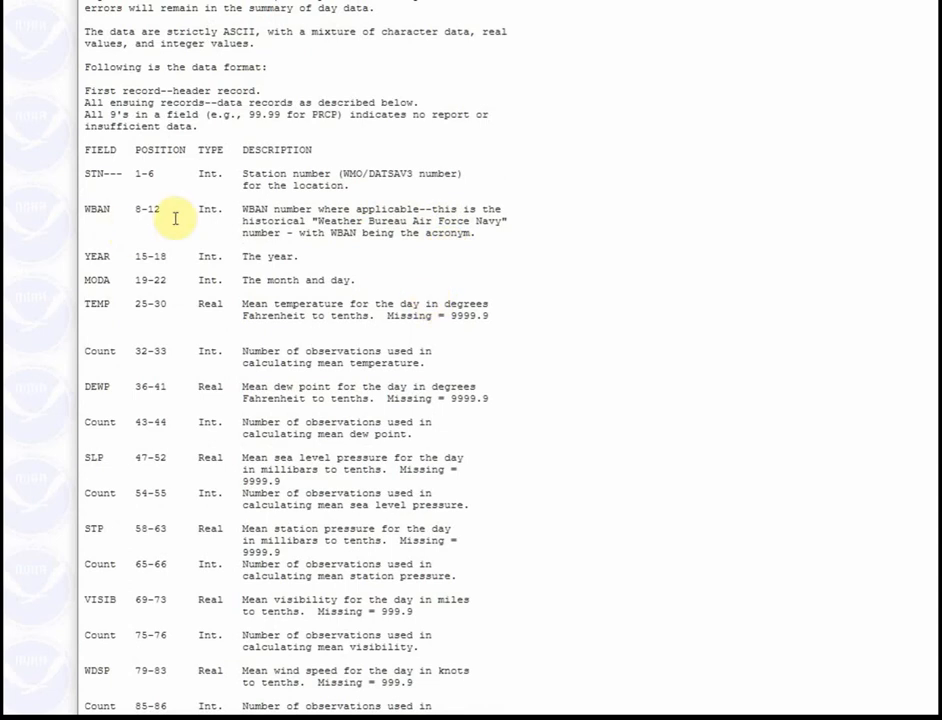
mouse_move(256, 307)
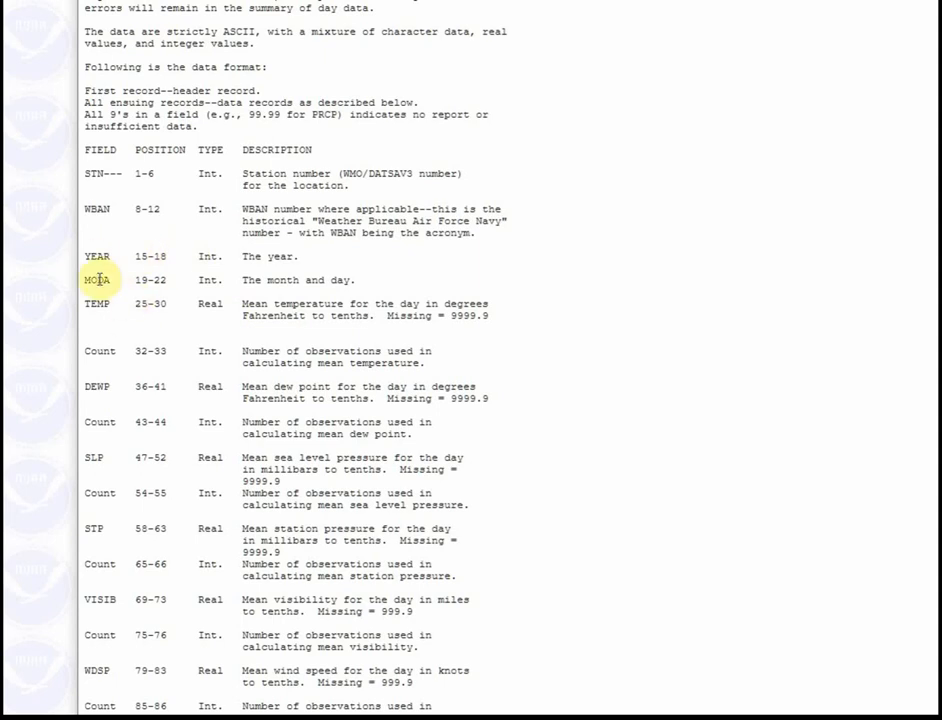
scroll(down, 3)
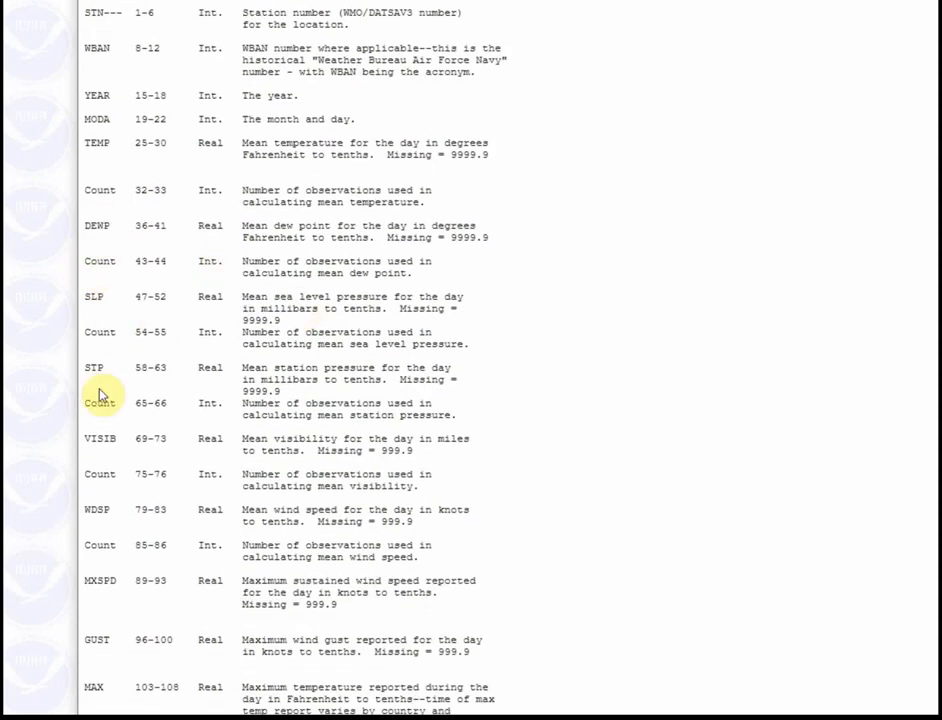
scroll(down, 3)
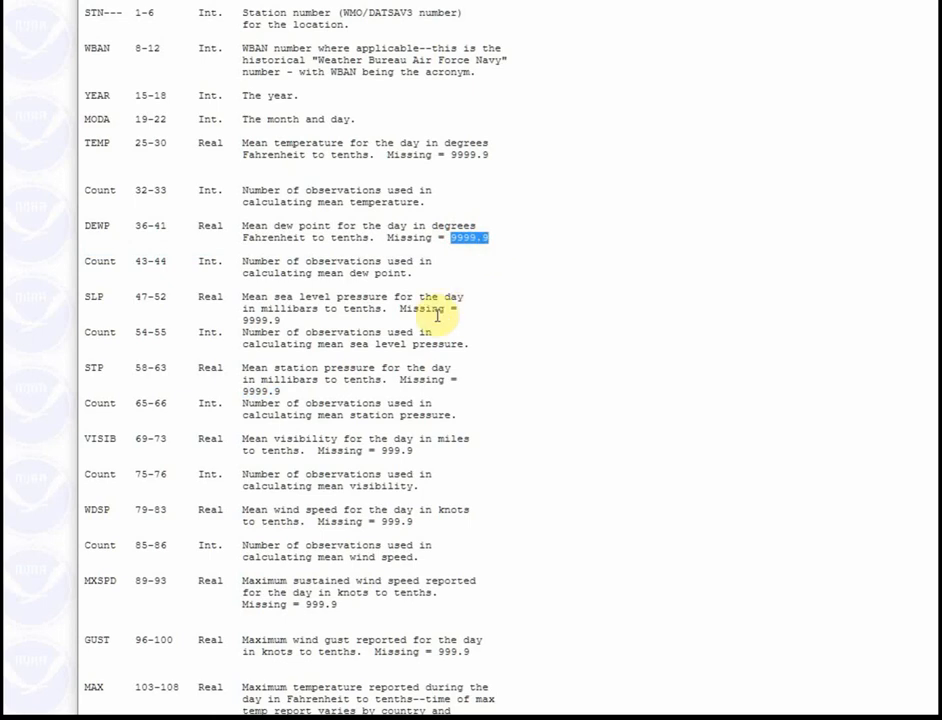
mouse_move(450, 340)
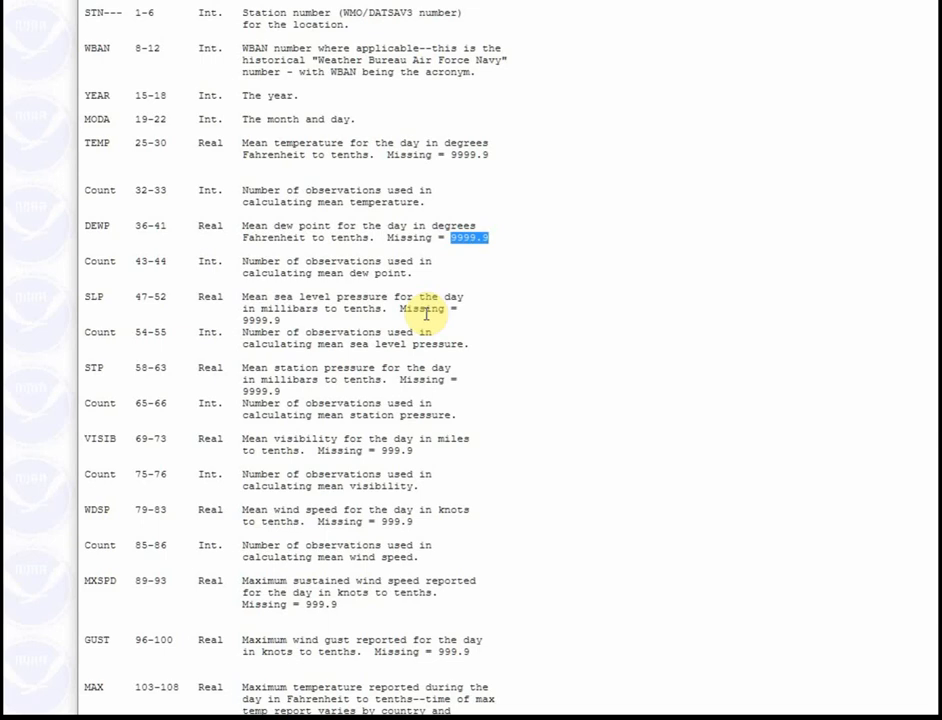
mouse_move(432, 328)
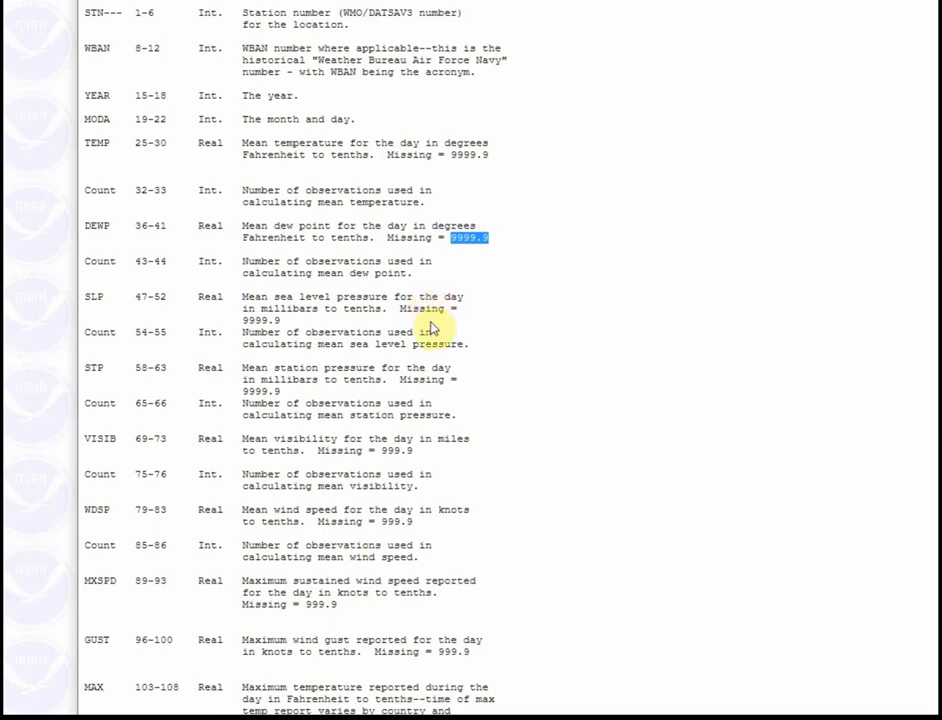
- Read the remaining fields through FRSHTT to REFERENCE, then go back to Data Output
scroll(down, 3)
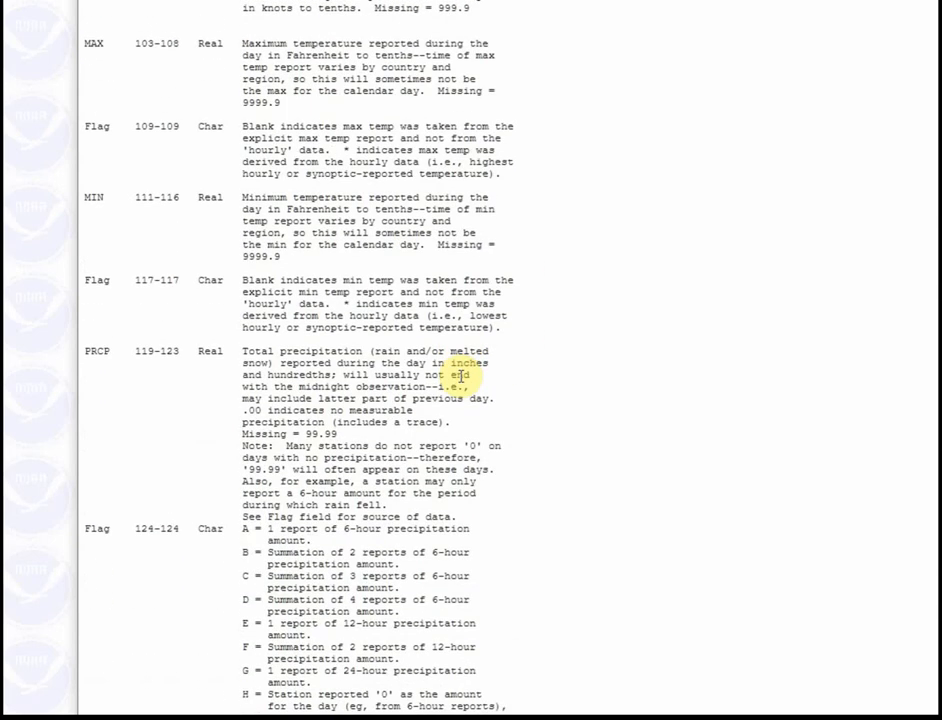
scroll(down, 3)
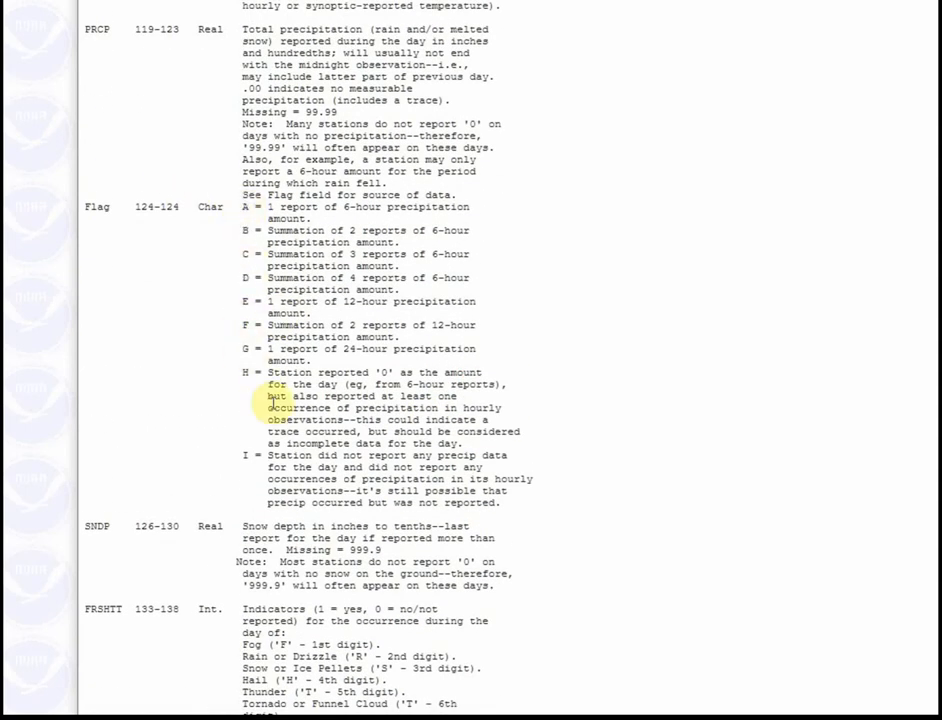
scroll(down, 3)
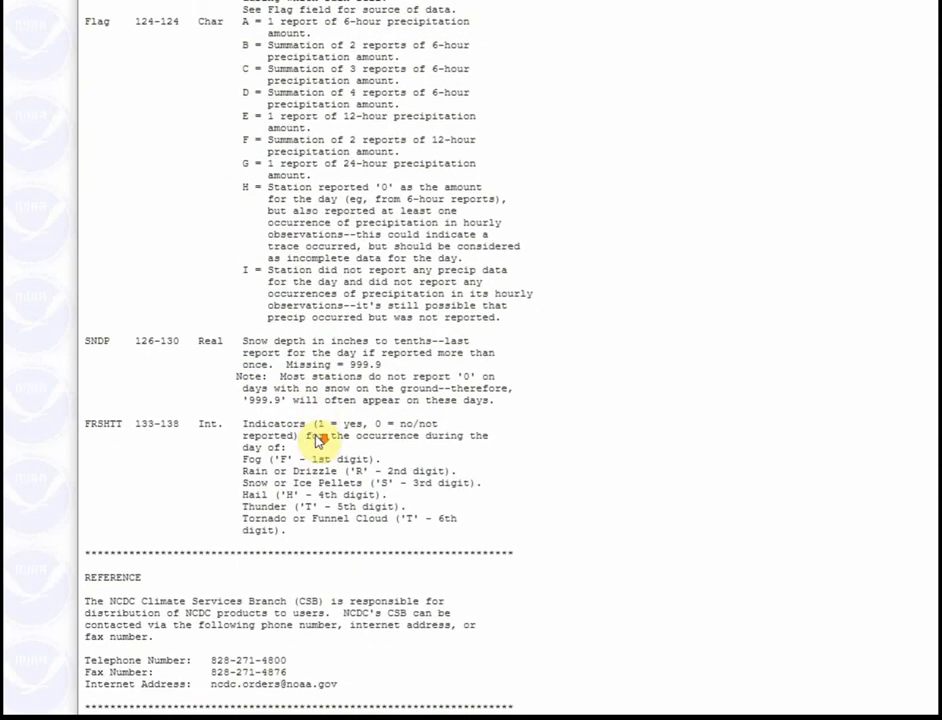
scroll(down, 3)
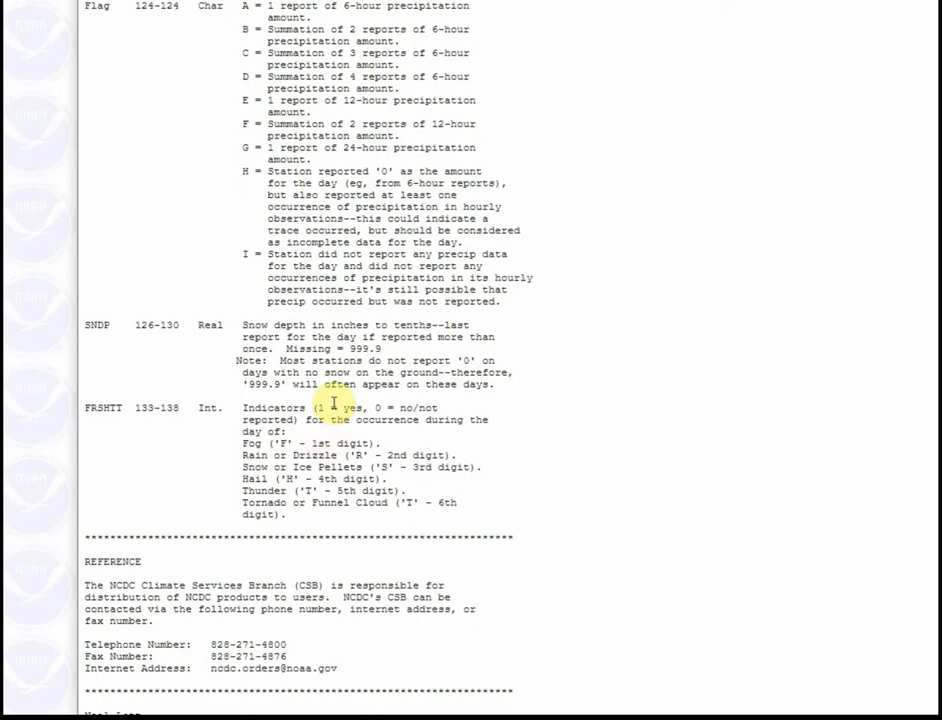
scroll(down, 3)
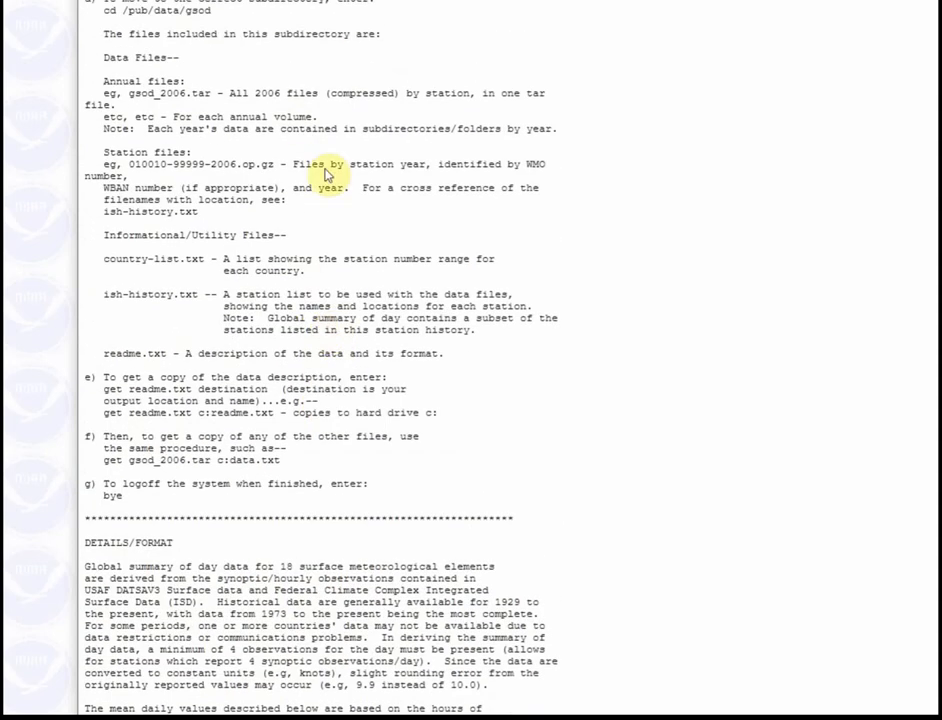
click(325, 175)
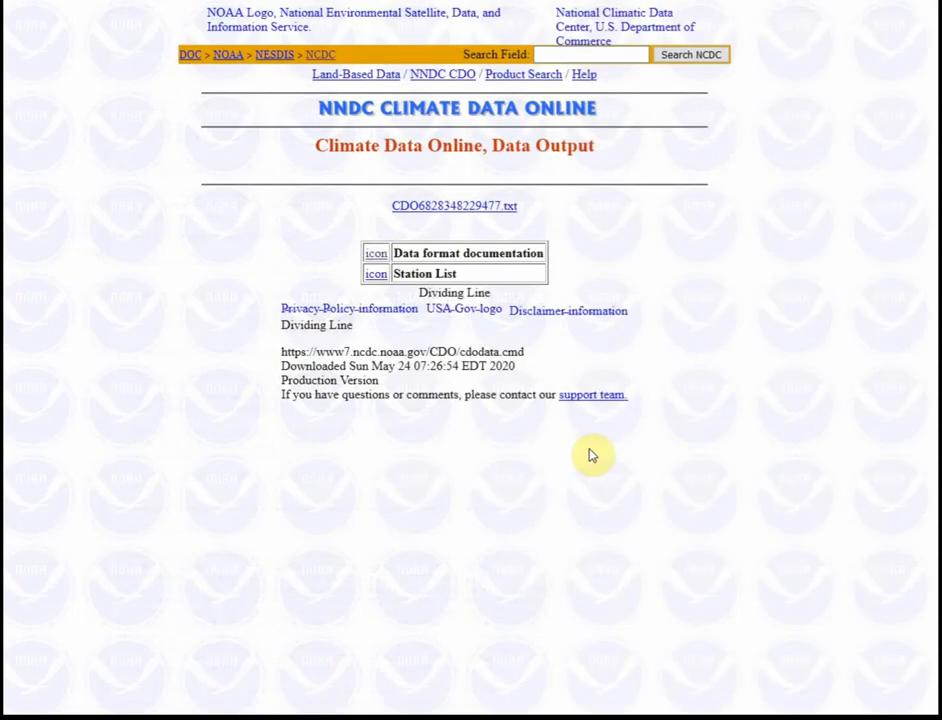
mouse_move(557, 451)
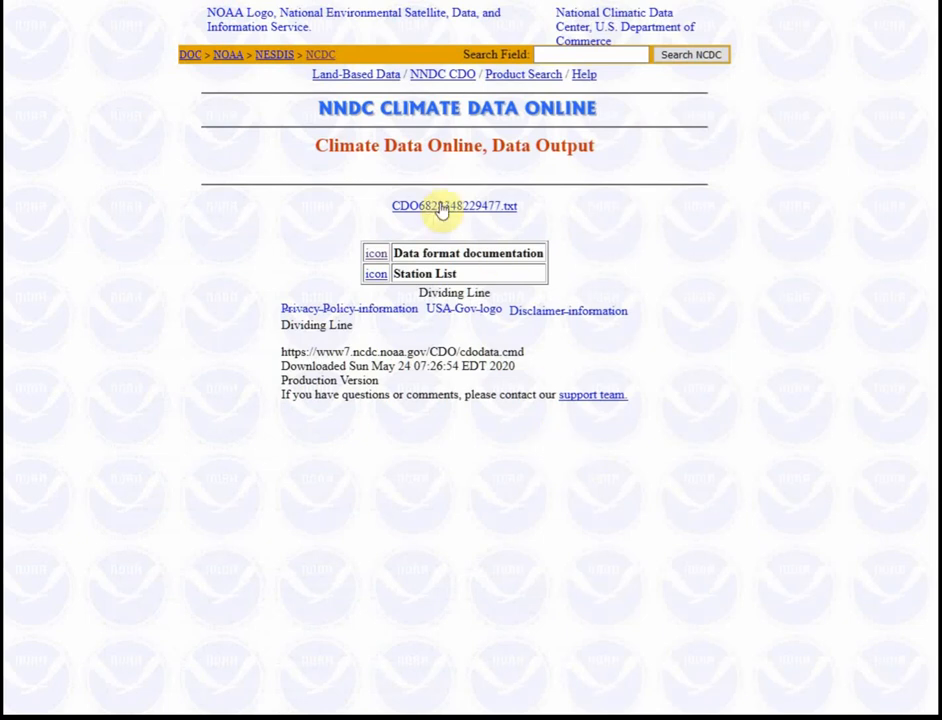
- Choose Save Link As for the CDO6828348229477.txt data file link
right_click(440, 206)
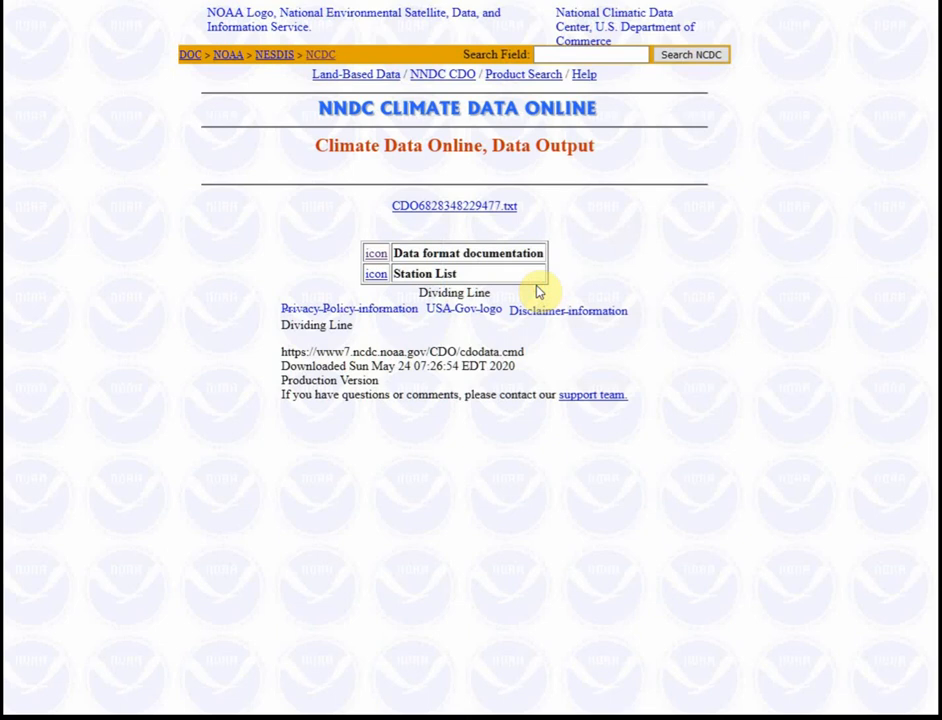
click(454, 206)
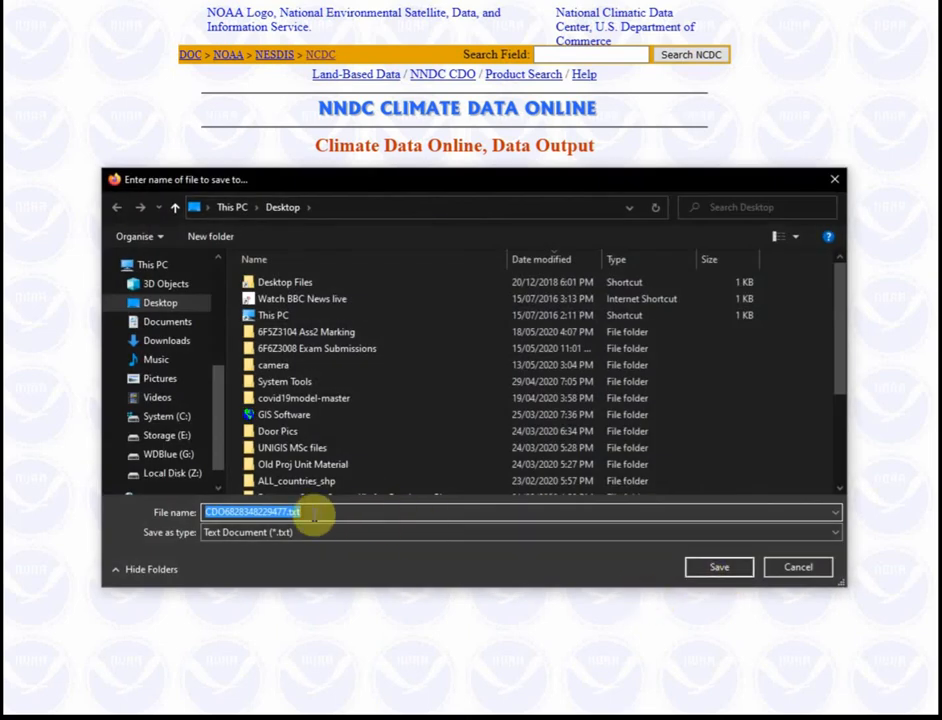
- Rename the file to "manchester.CSV" and save it to the Desktop
click(285, 511)
text(")
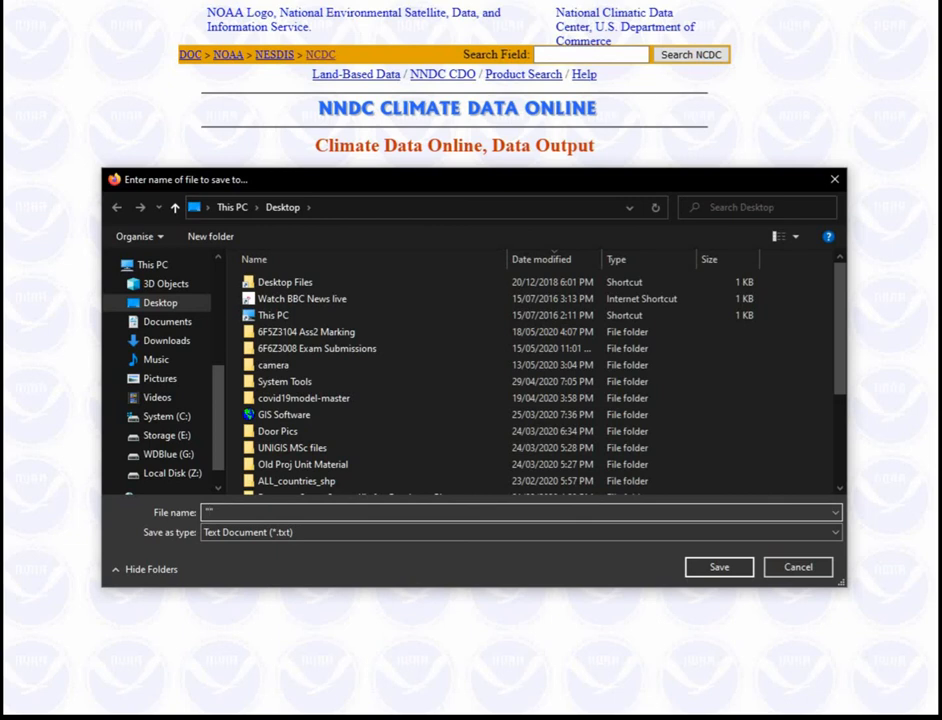
text(m)
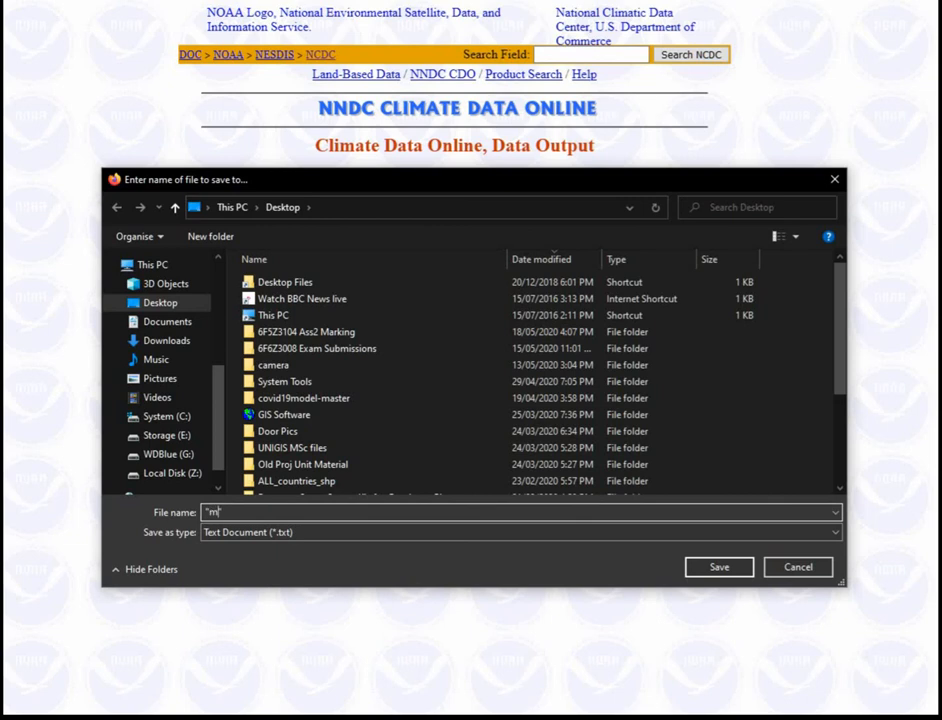
text(anchester.CSV")
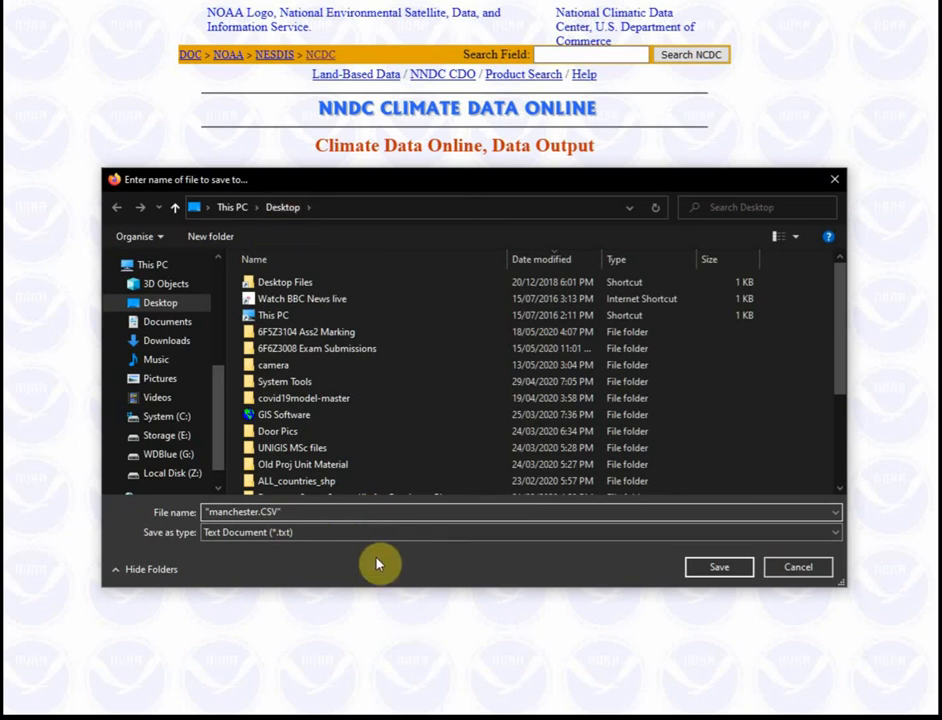
mouse_move(360, 559)
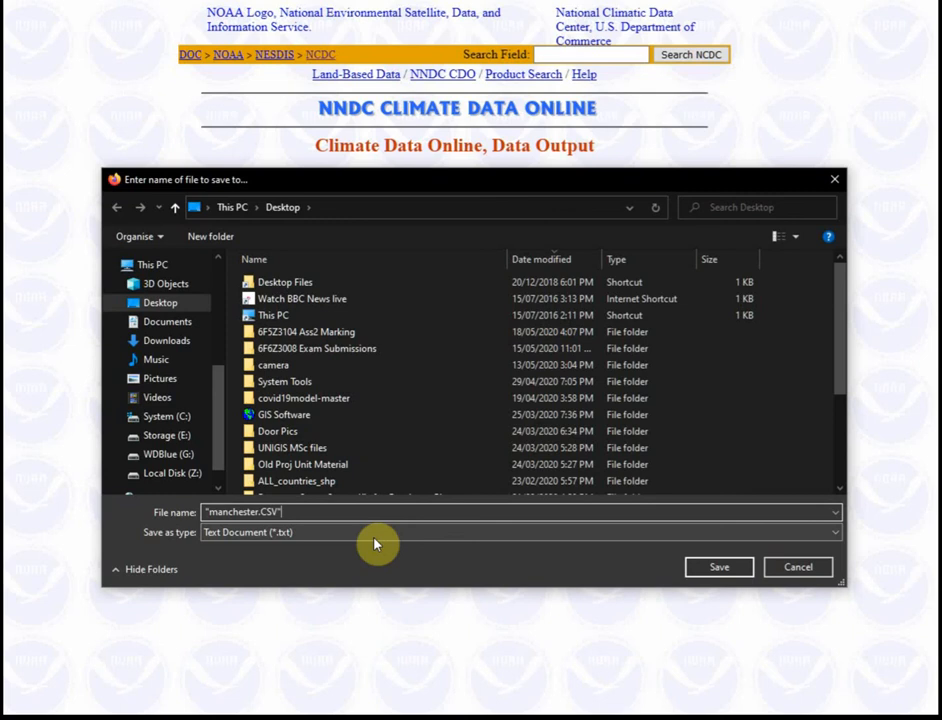
click(718, 567)
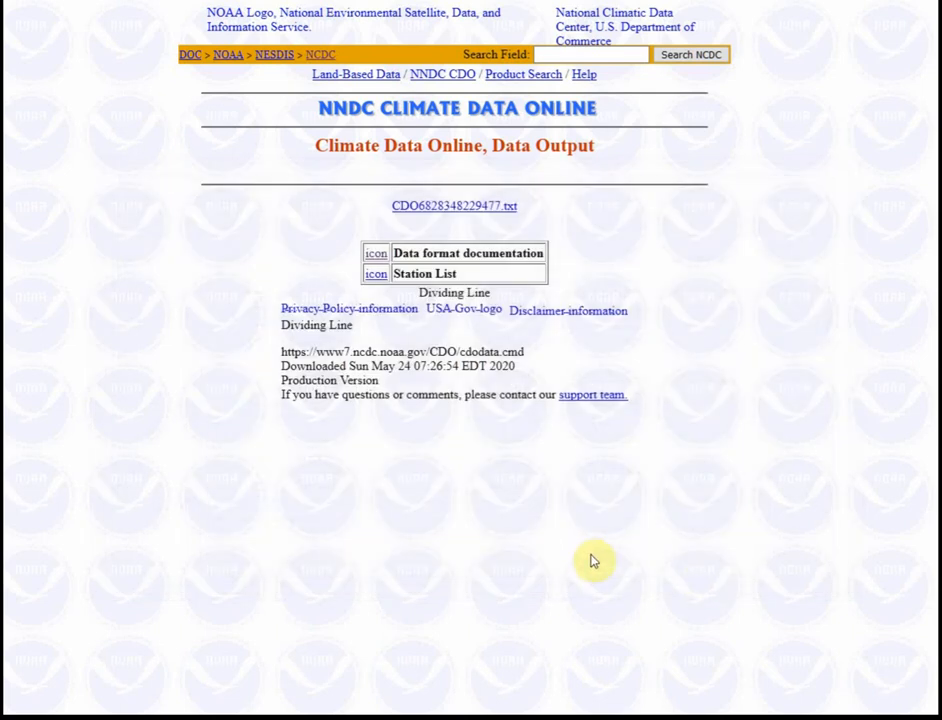
mouse_move(591, 557)
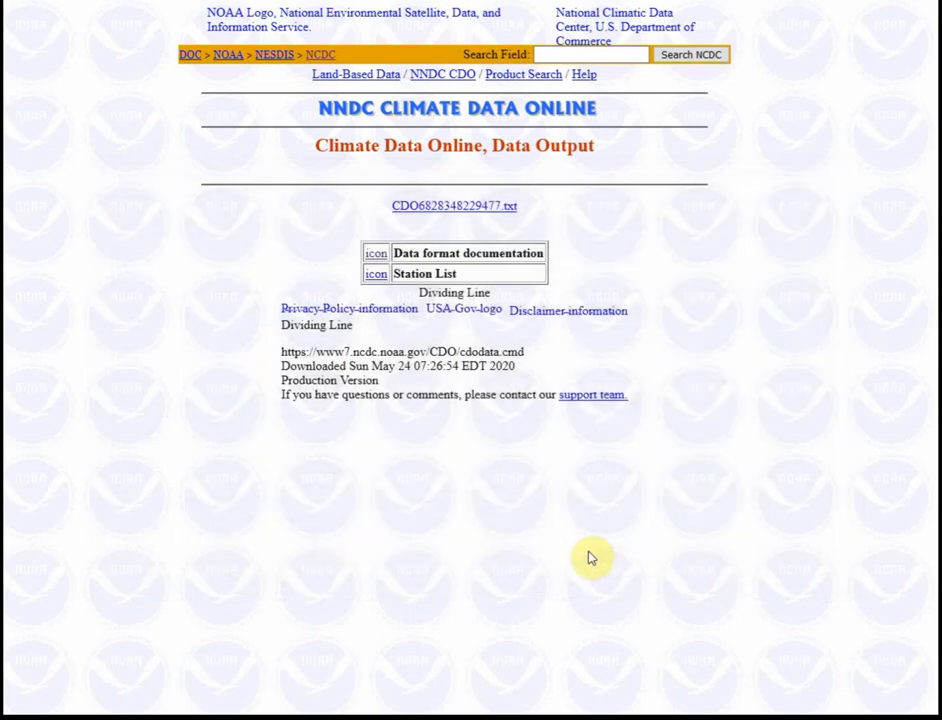